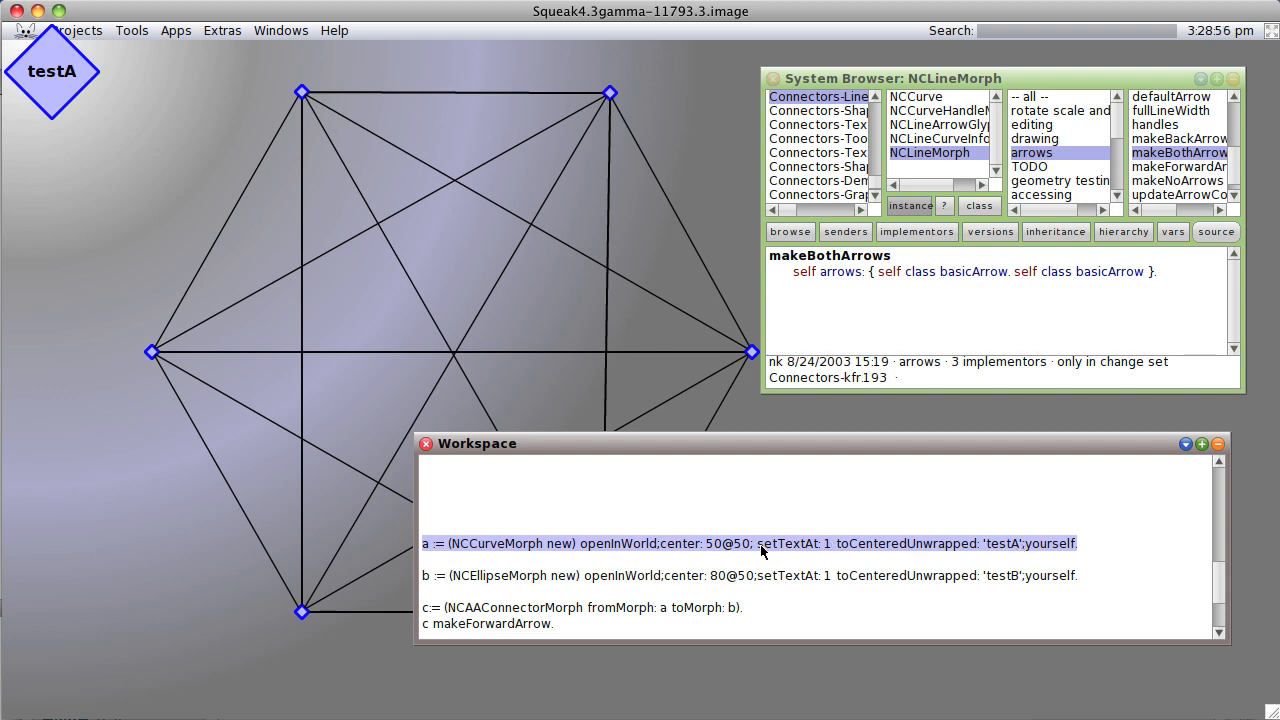
Select the testA setTextAt: code and the 'b :=' testB ellipse line to evaluate them
double_click(786, 543)
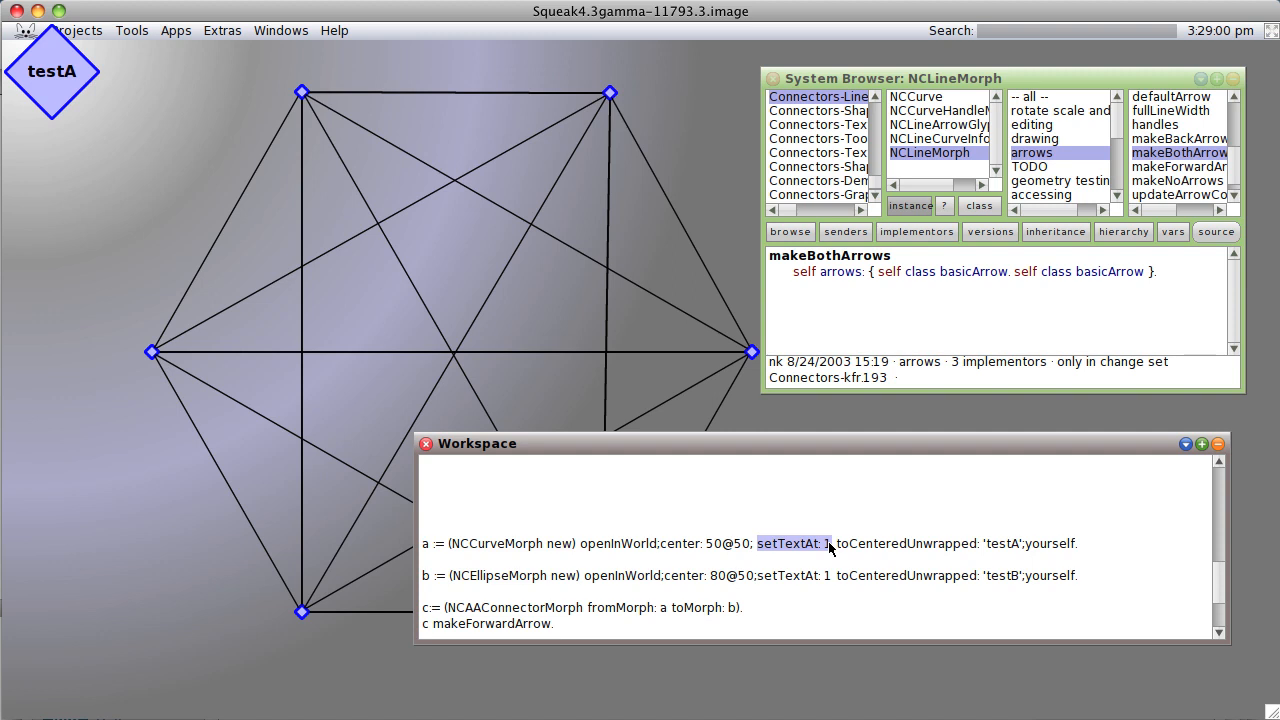
mouse_move(562, 552)
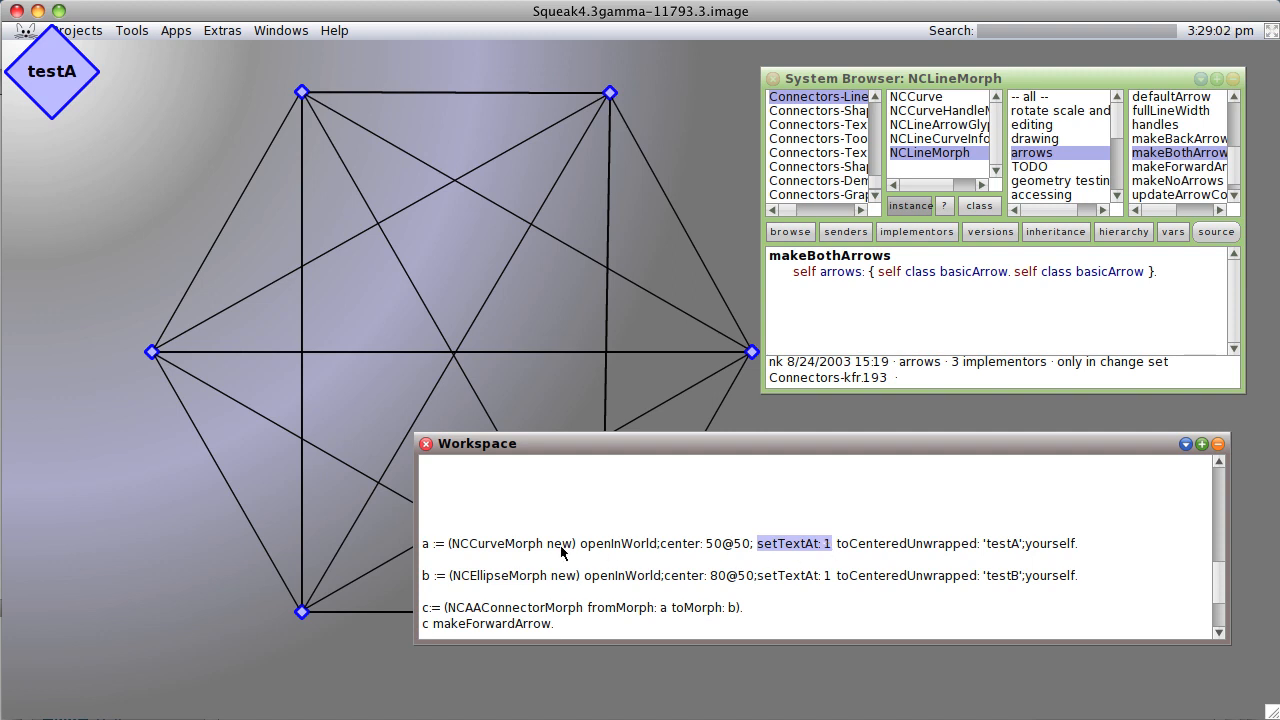
left_click_drag(52, 71, 100, 122)
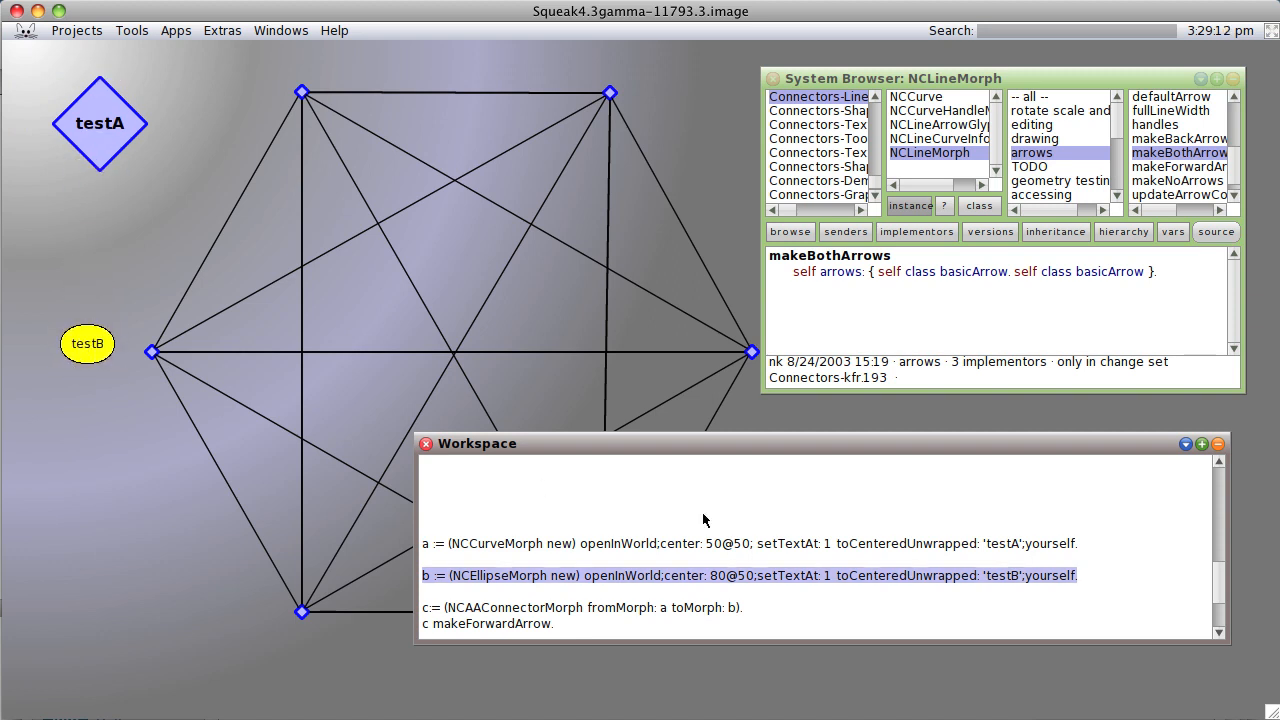
mouse_move(572, 632)
type("d makeBothAwrrows.")
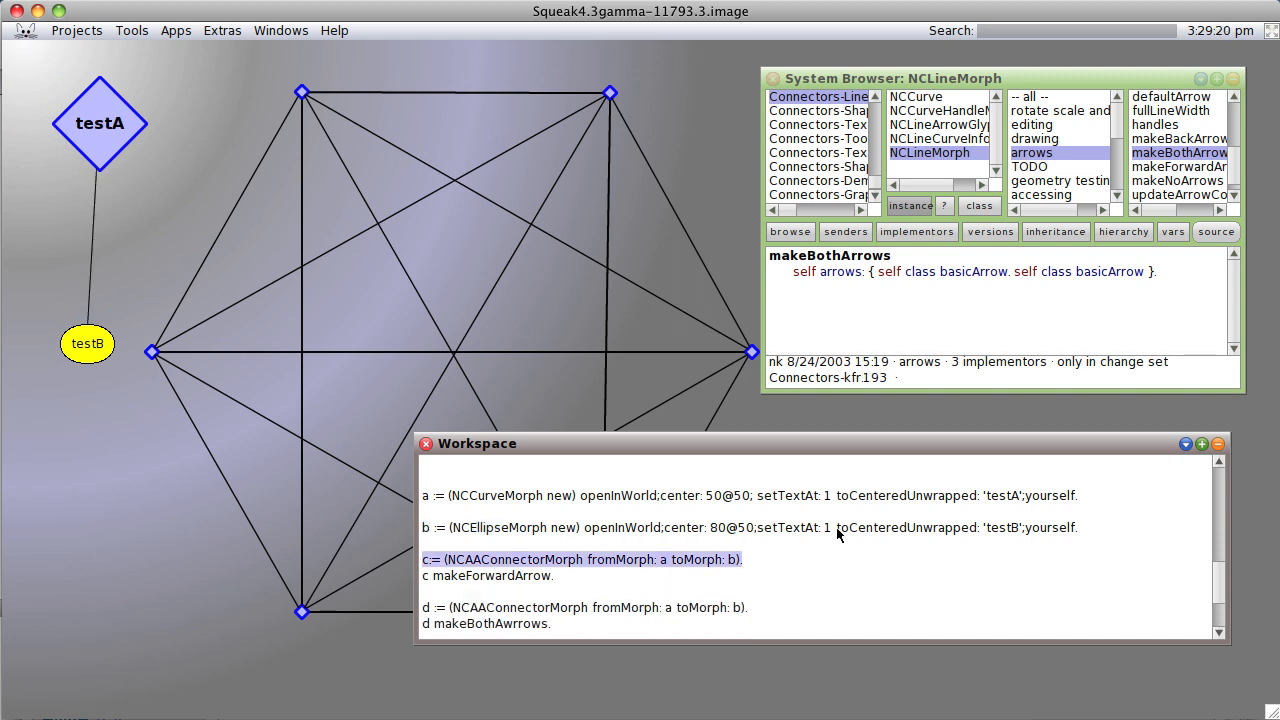
mouse_move(113, 118)
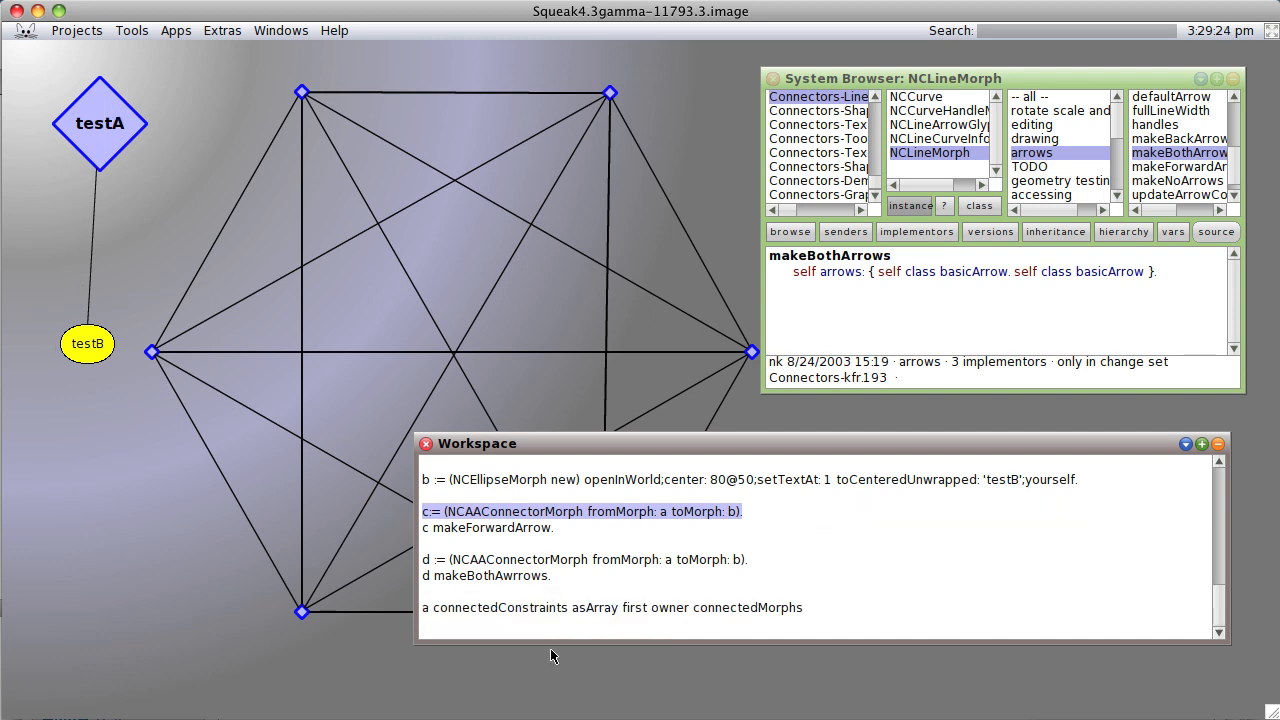
mouse_move(568, 615)
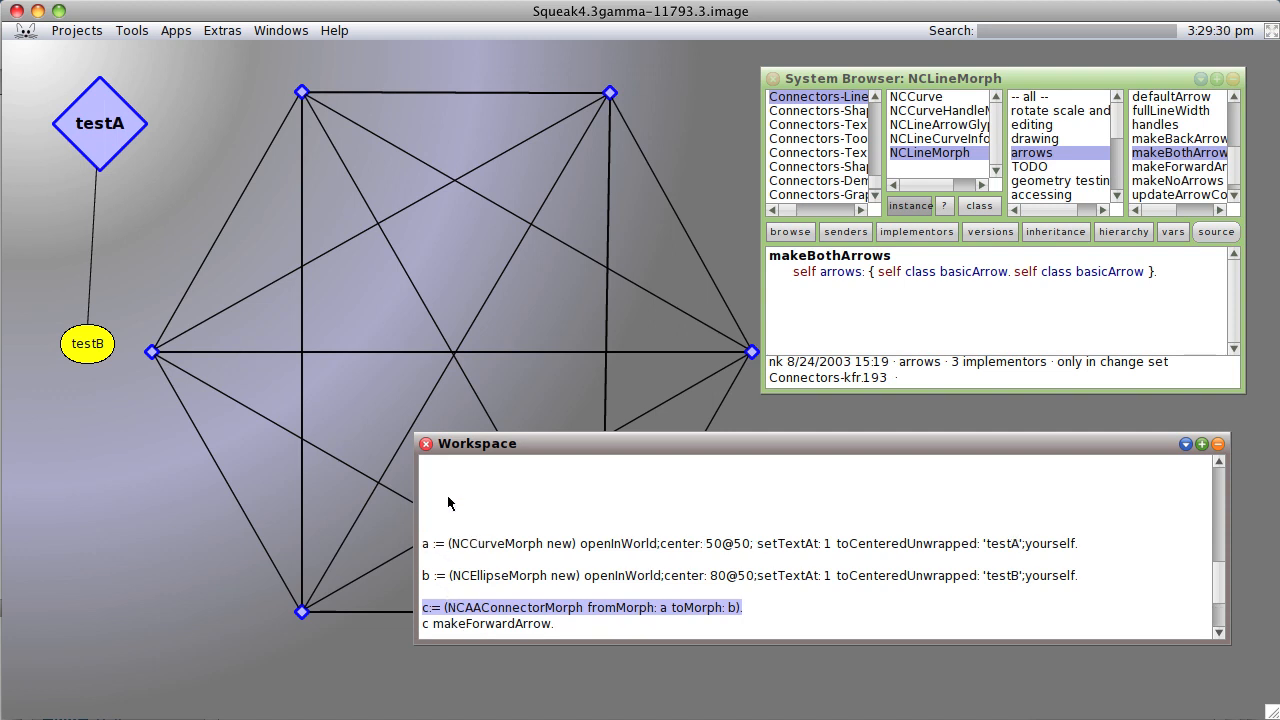
Scroll the Workspace to the 'a connectedConstraints' expression to inspect it
scroll("down", 3)
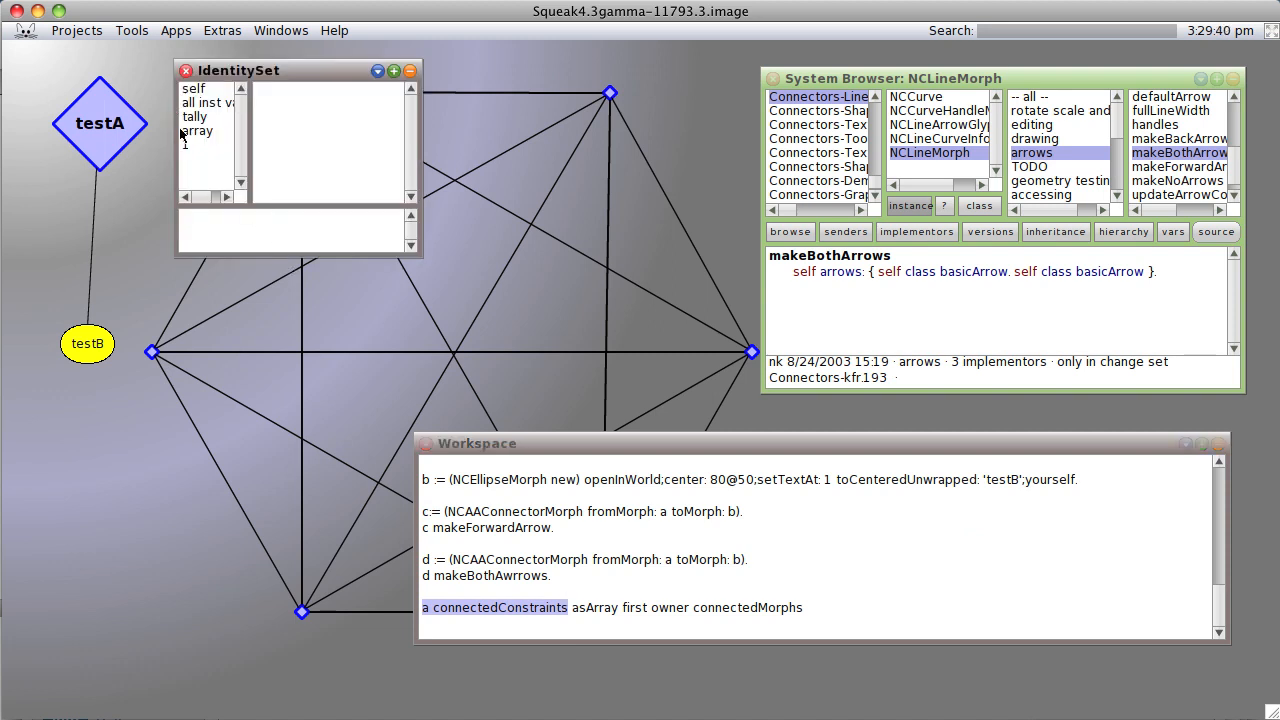
View the first constraint, close the IdentitySet inspector, and open the hexagon vertex's menu
left_click(197, 144)
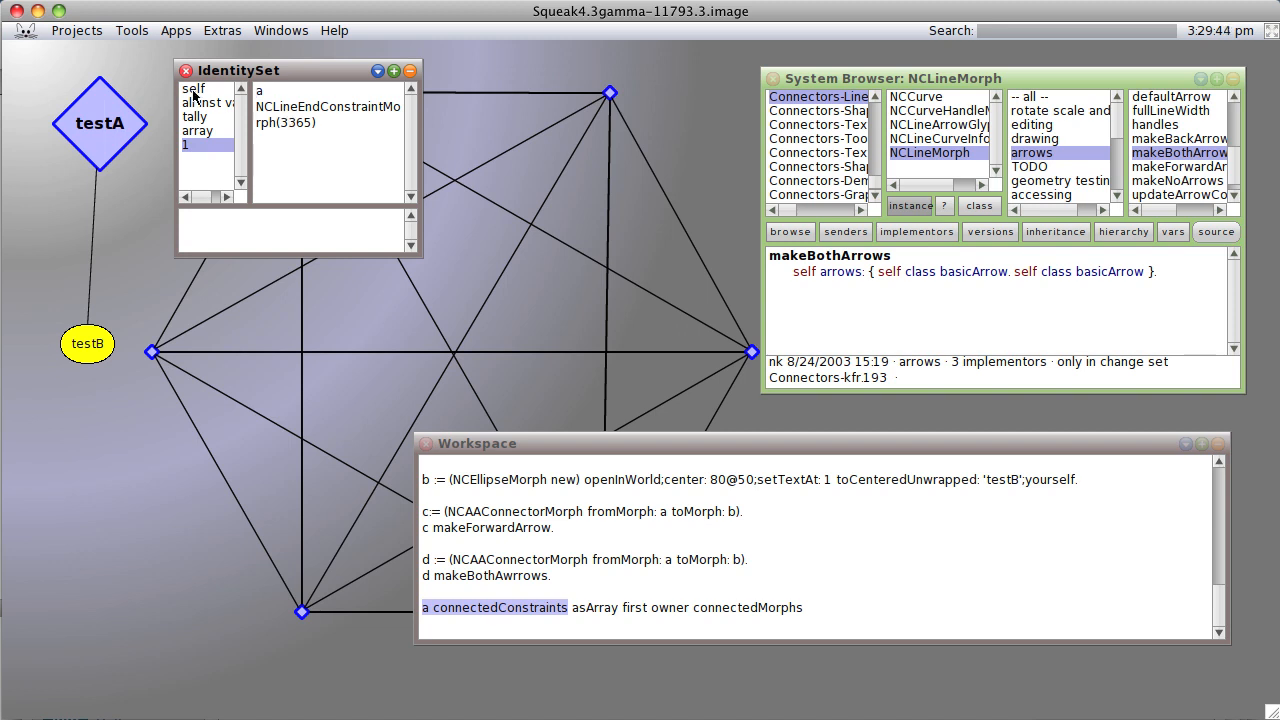
left_click(184, 70)
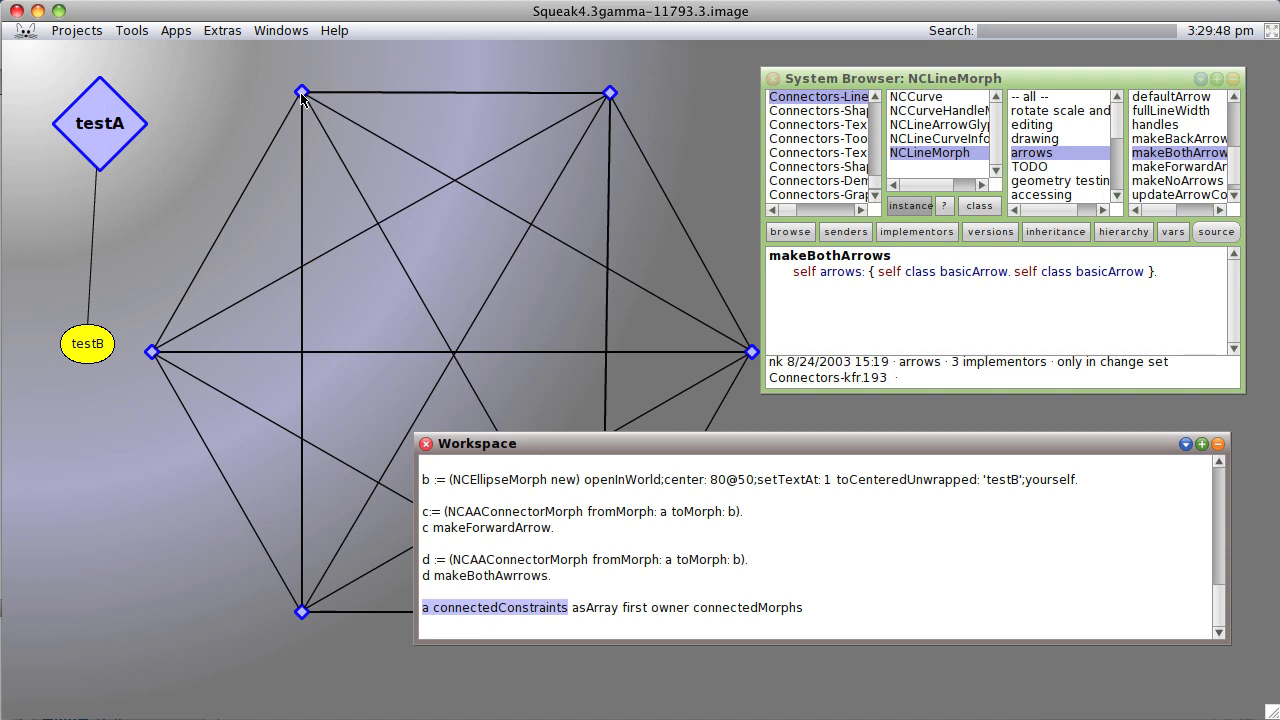
left_click(303, 93)
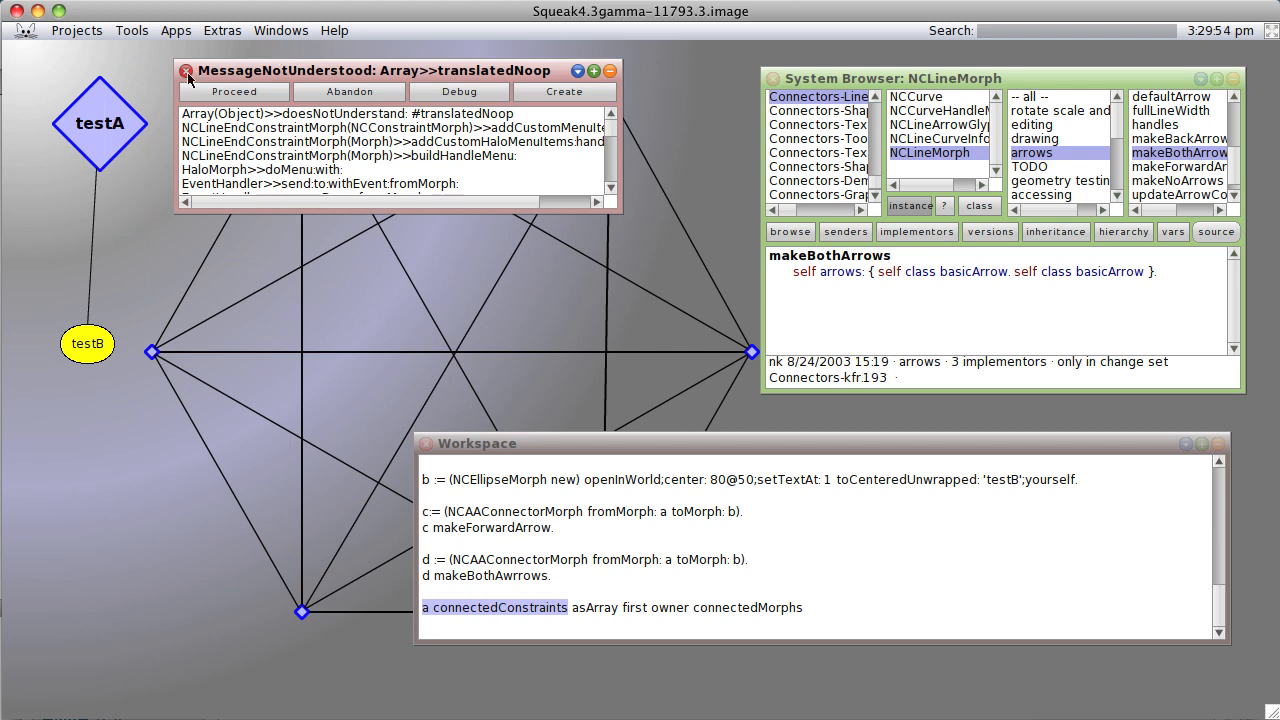
Dismiss the error, inspect the hexagon curve, and evaluate 'self connectedConstraints' in its inspector
left_click(185, 71)
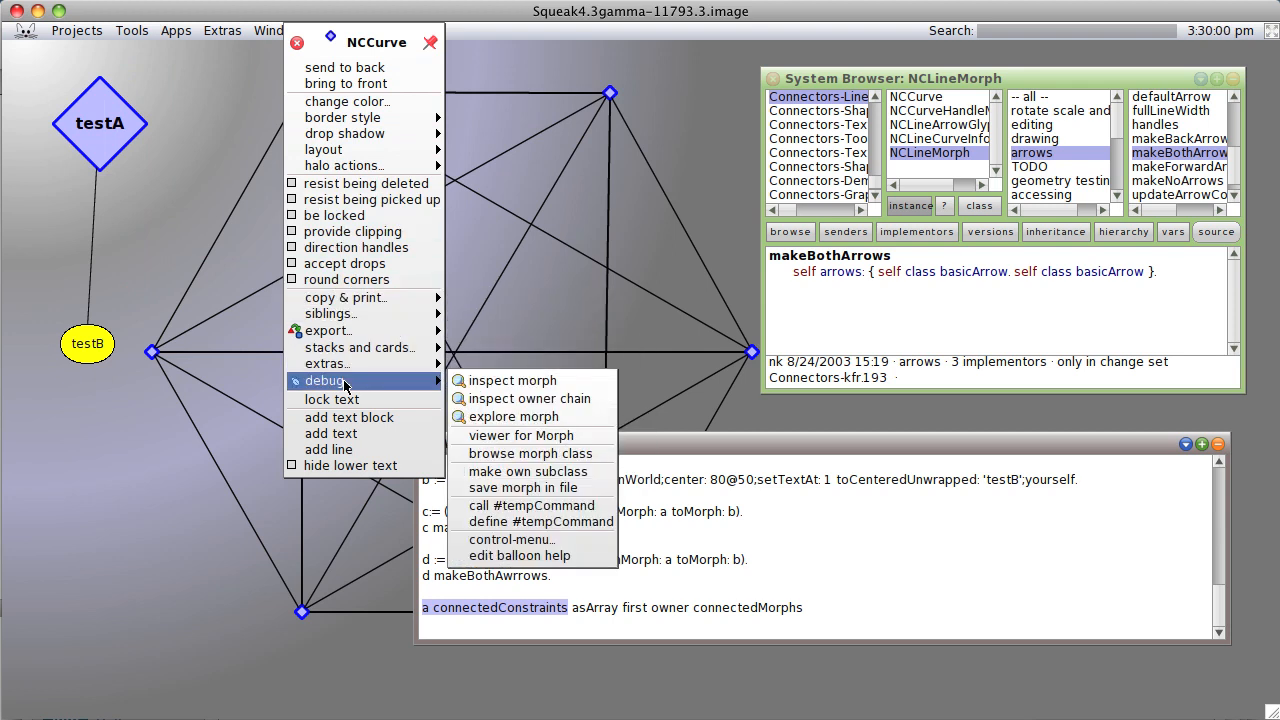
left_click(513, 380)
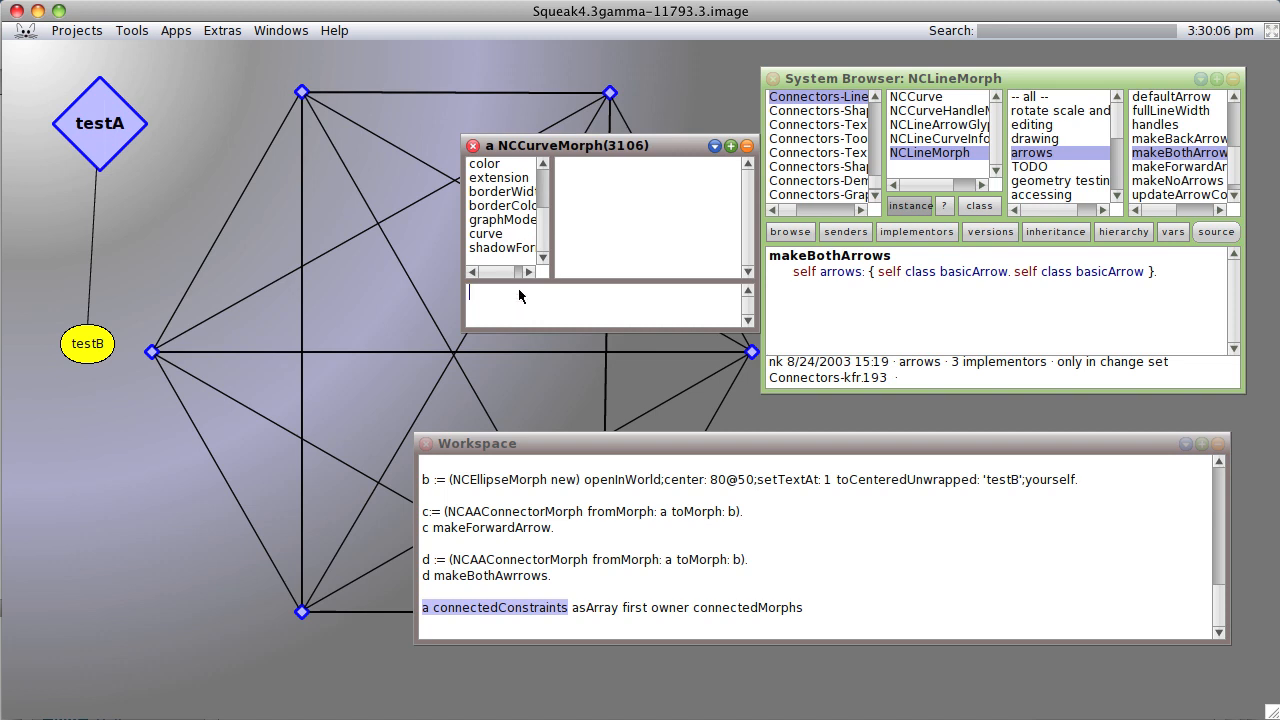
type("self c")
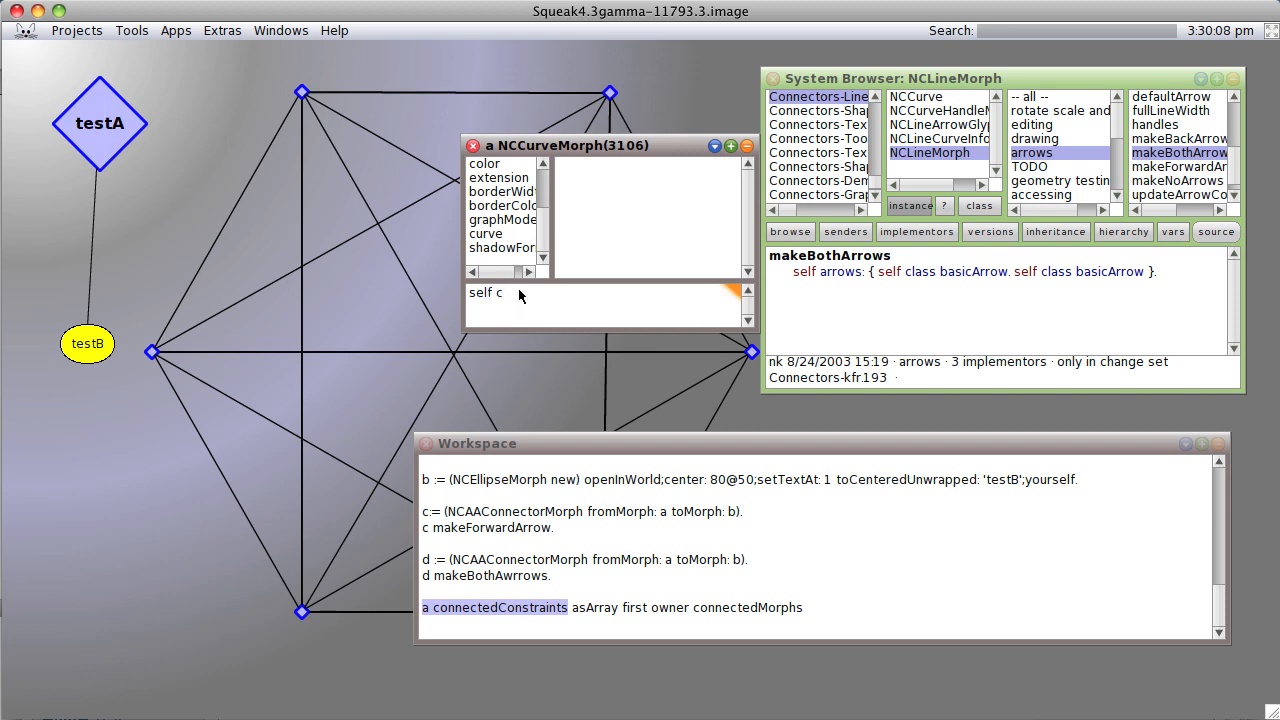
type("onnected")
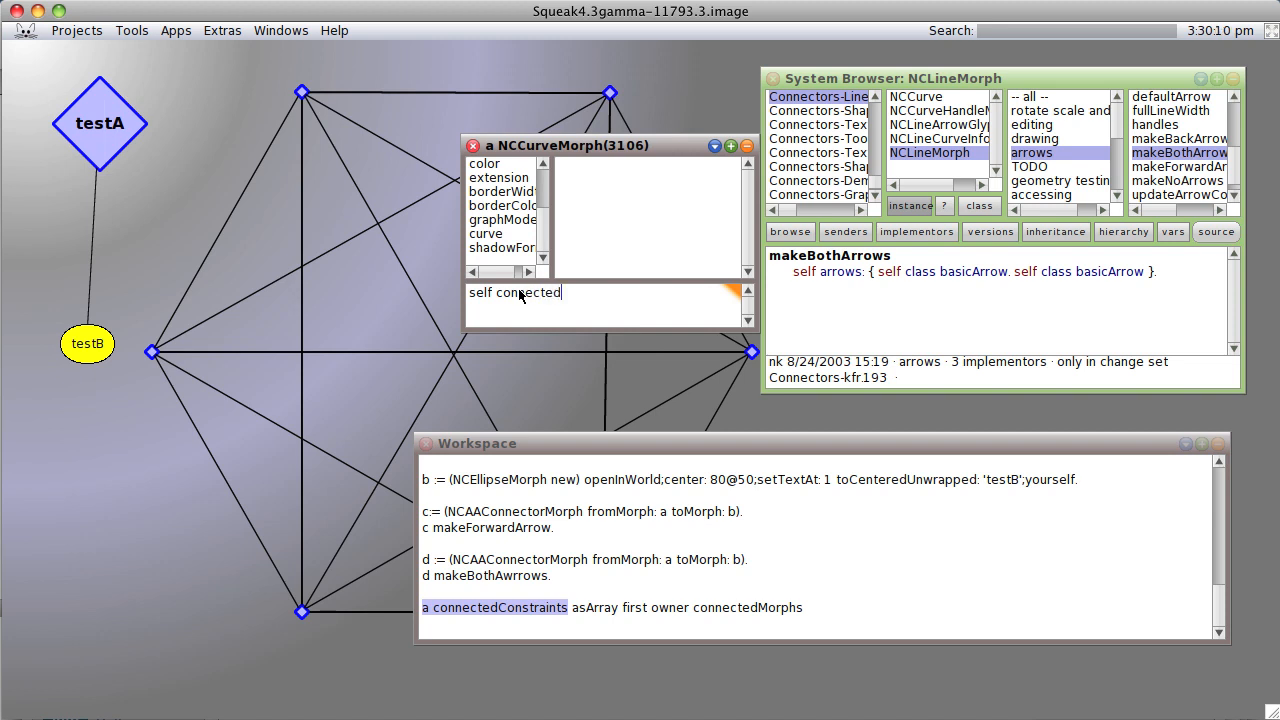
type("Constraints an IdentitySet(a")
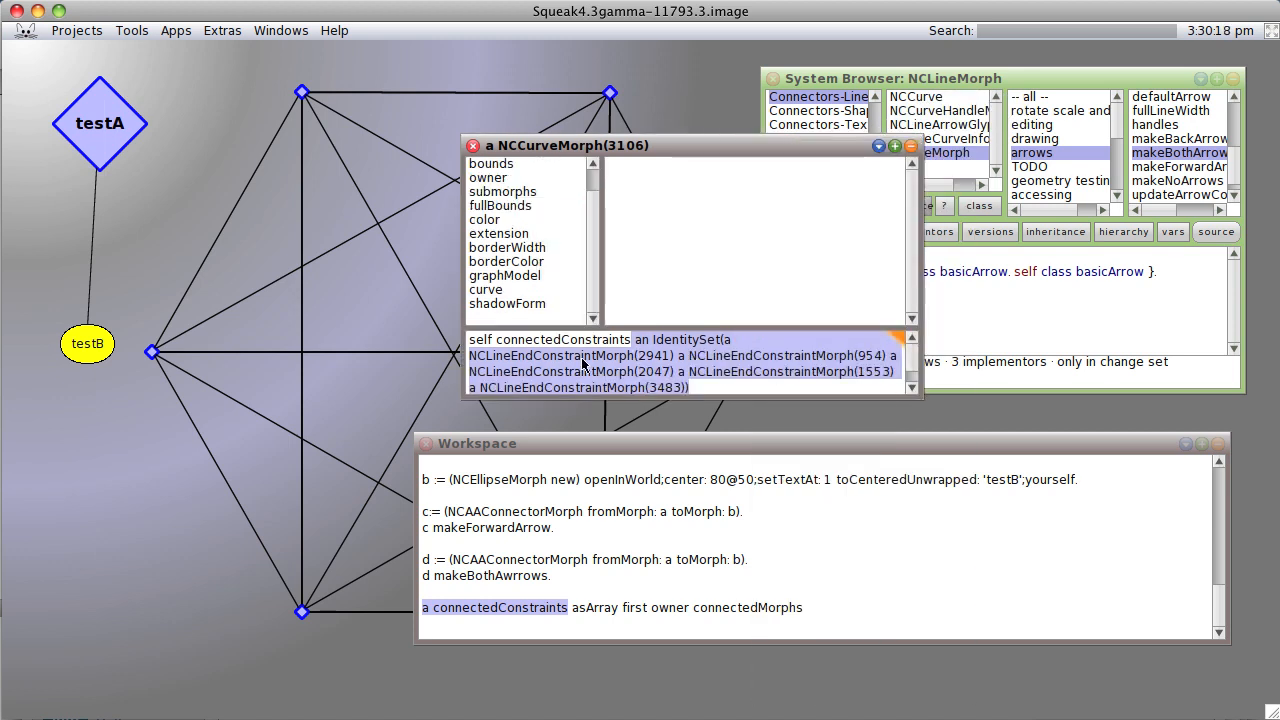
mouse_move(652, 377)
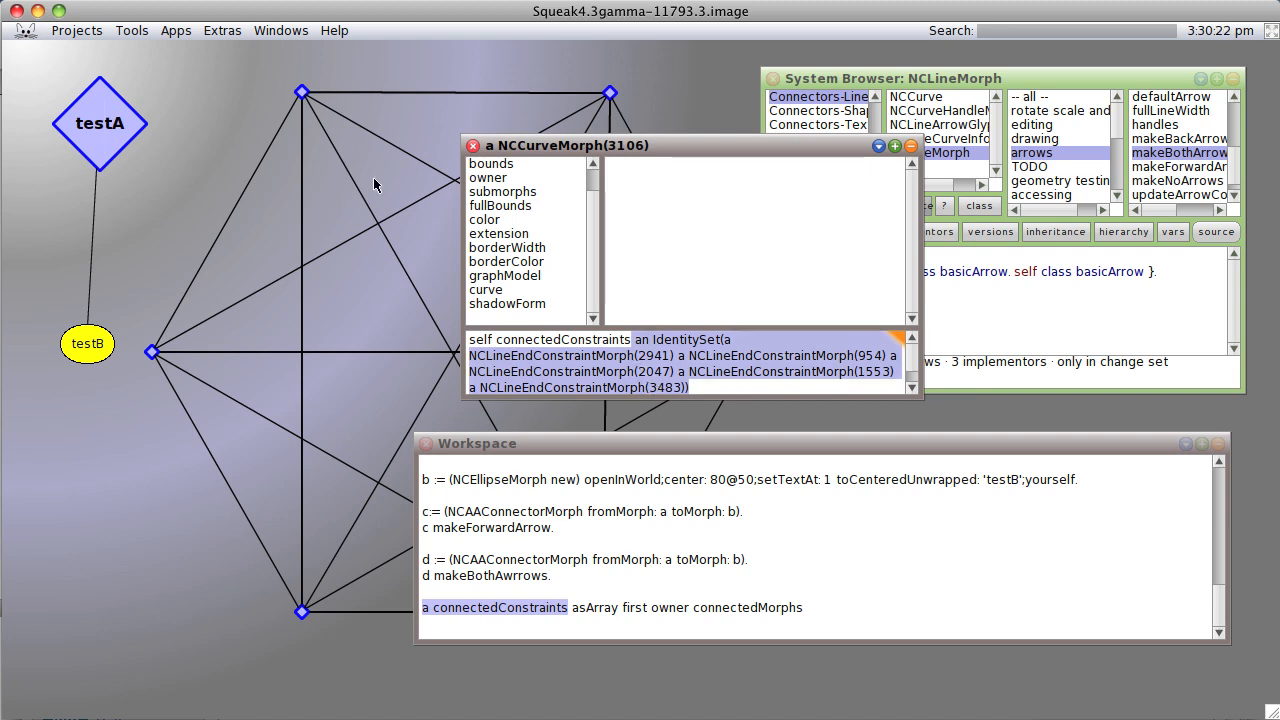
mouse_move(352, 160)
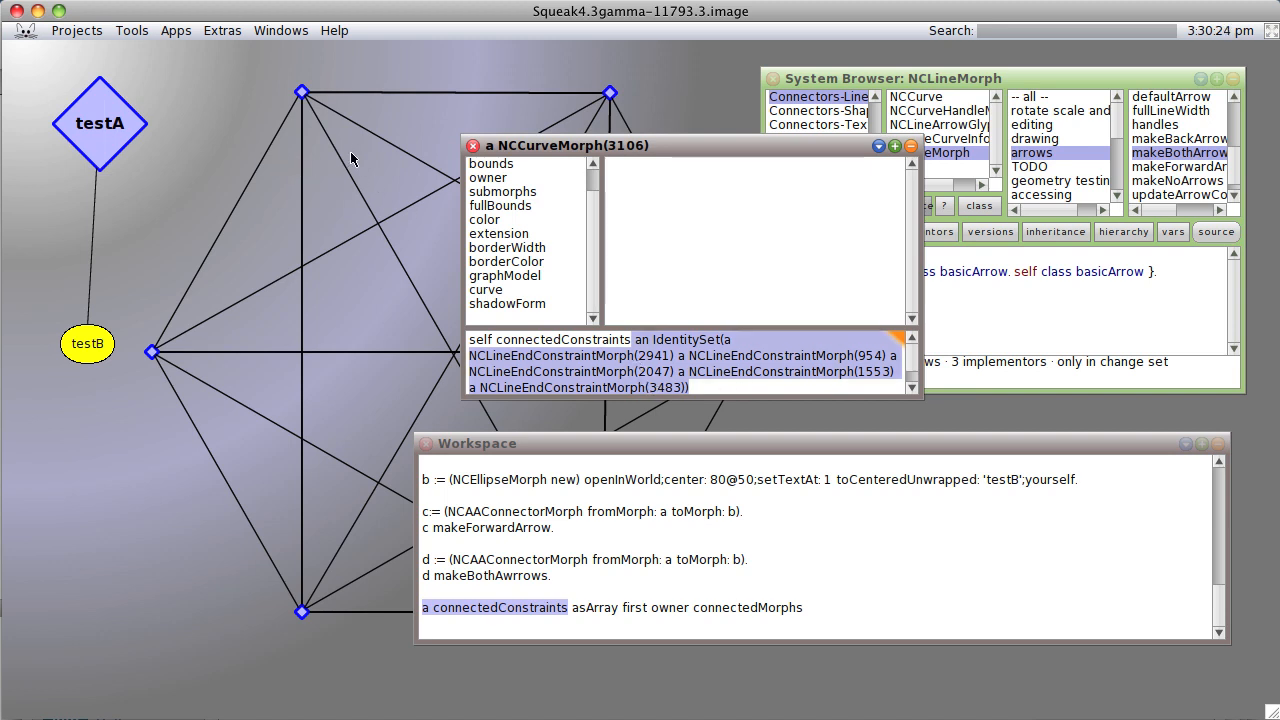
mouse_move(399, 99)
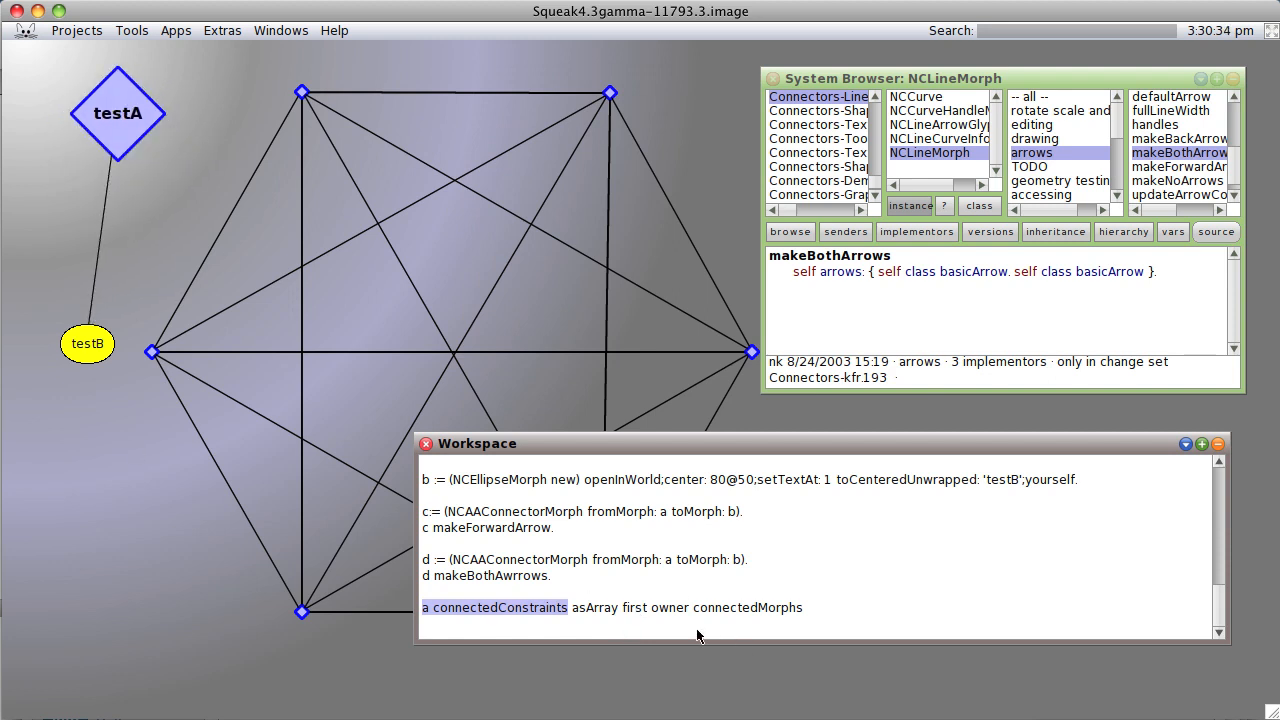
mouse_move(655, 610)
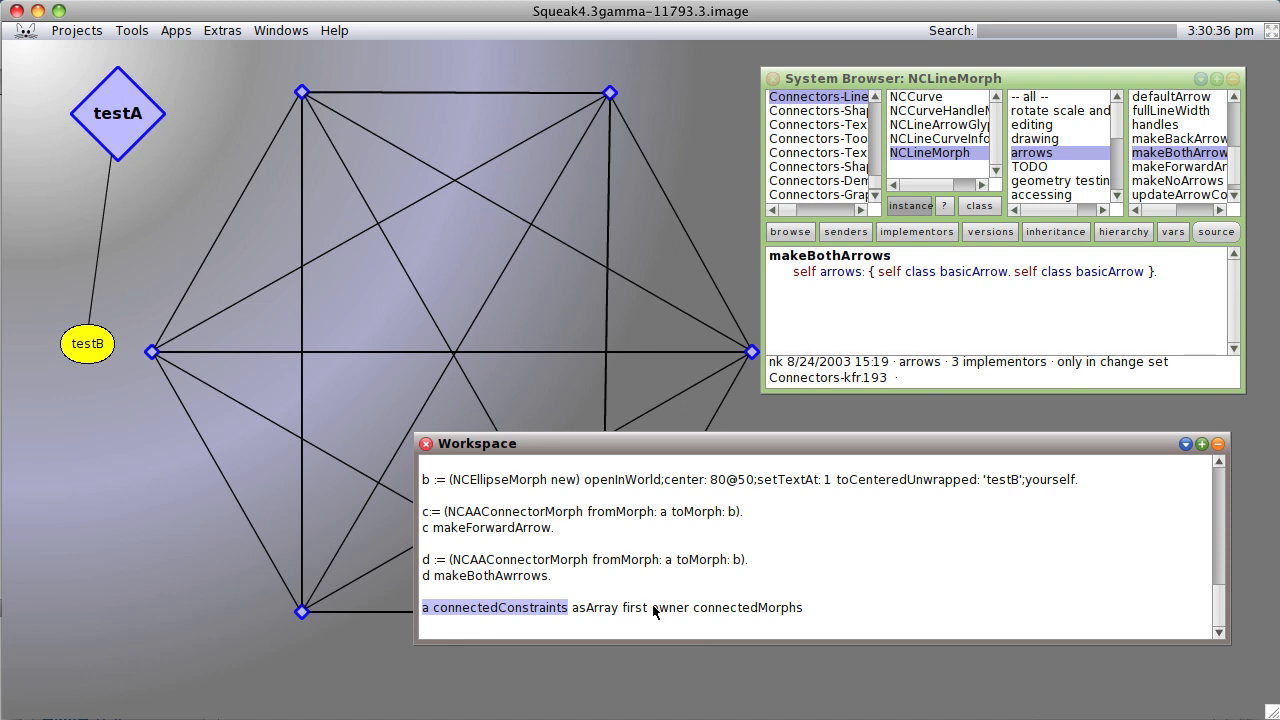
Inspect testA's first constraint, reveal its NCAAConnectorMorph owner, then close the inspector
left_click_drag(568, 607, 647, 607)
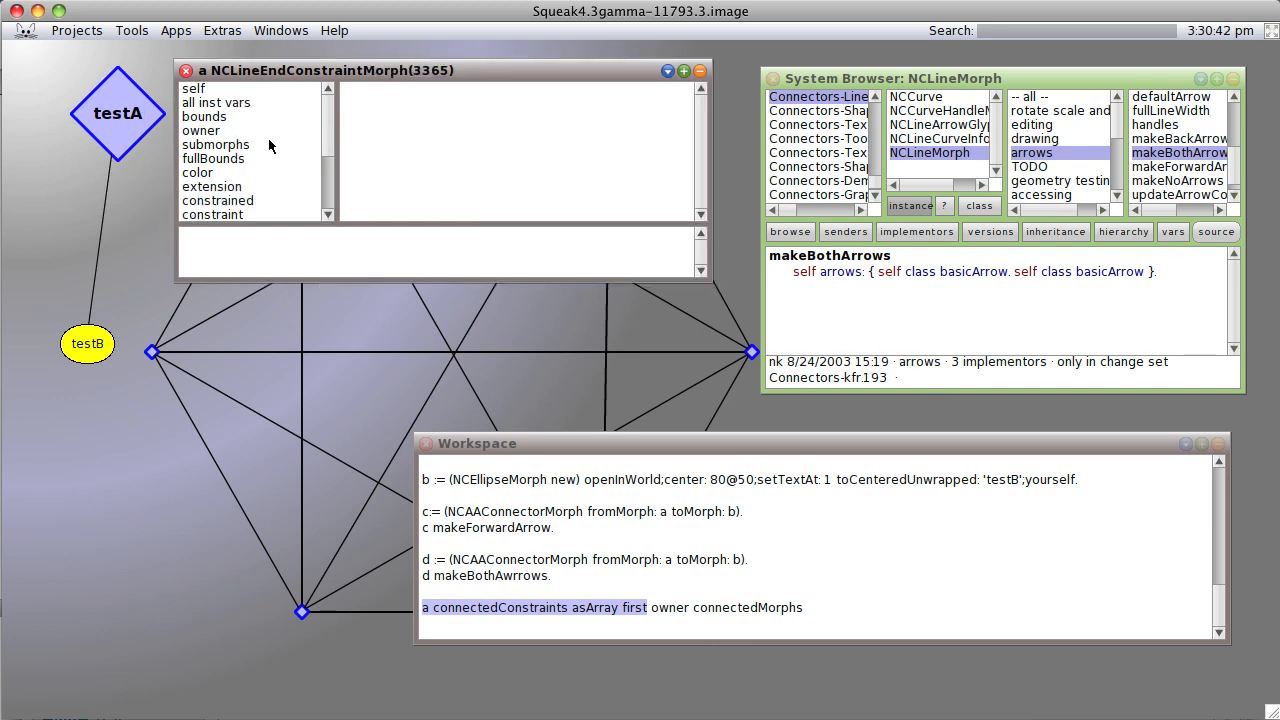
mouse_move(215, 131)
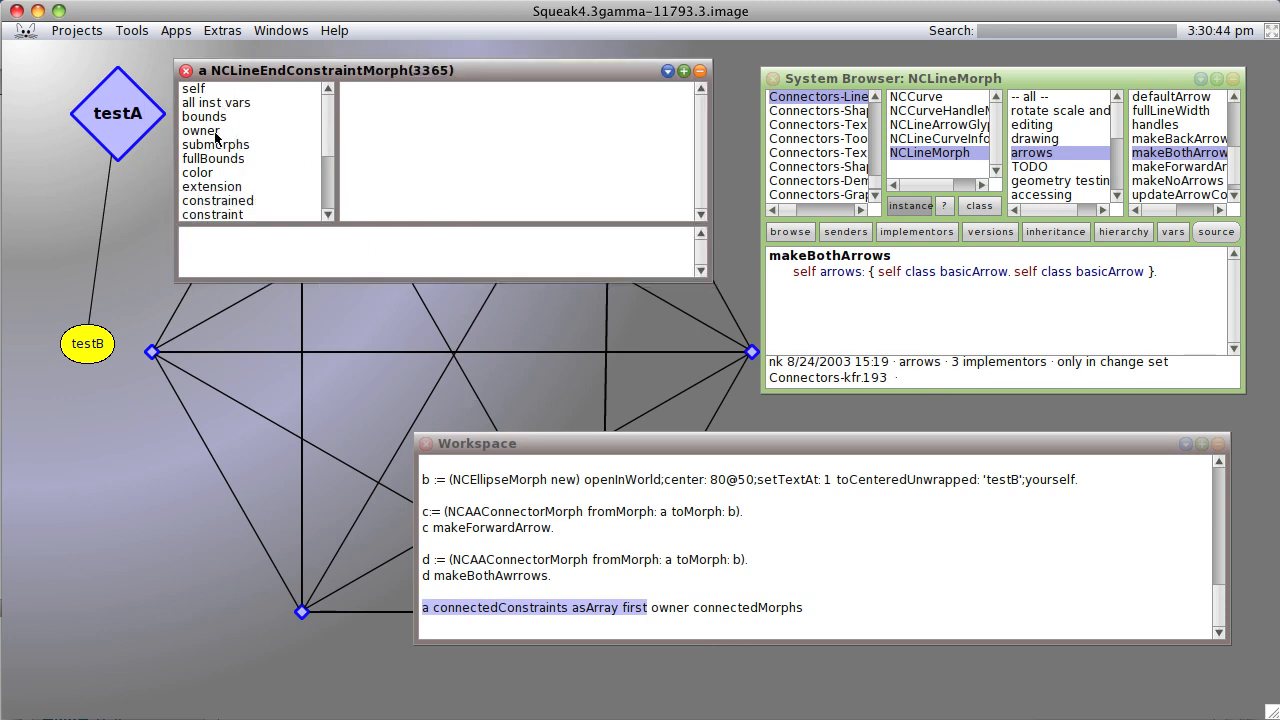
left_click(200, 130)
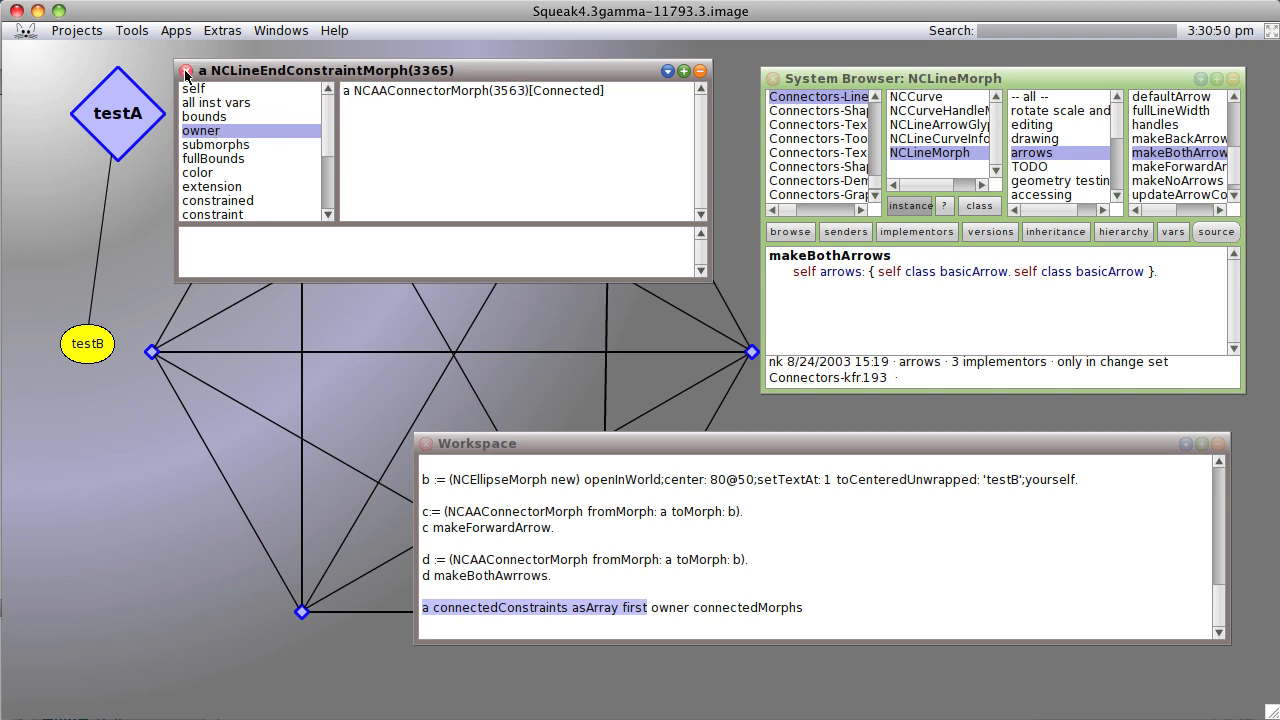
left_click(186, 70)
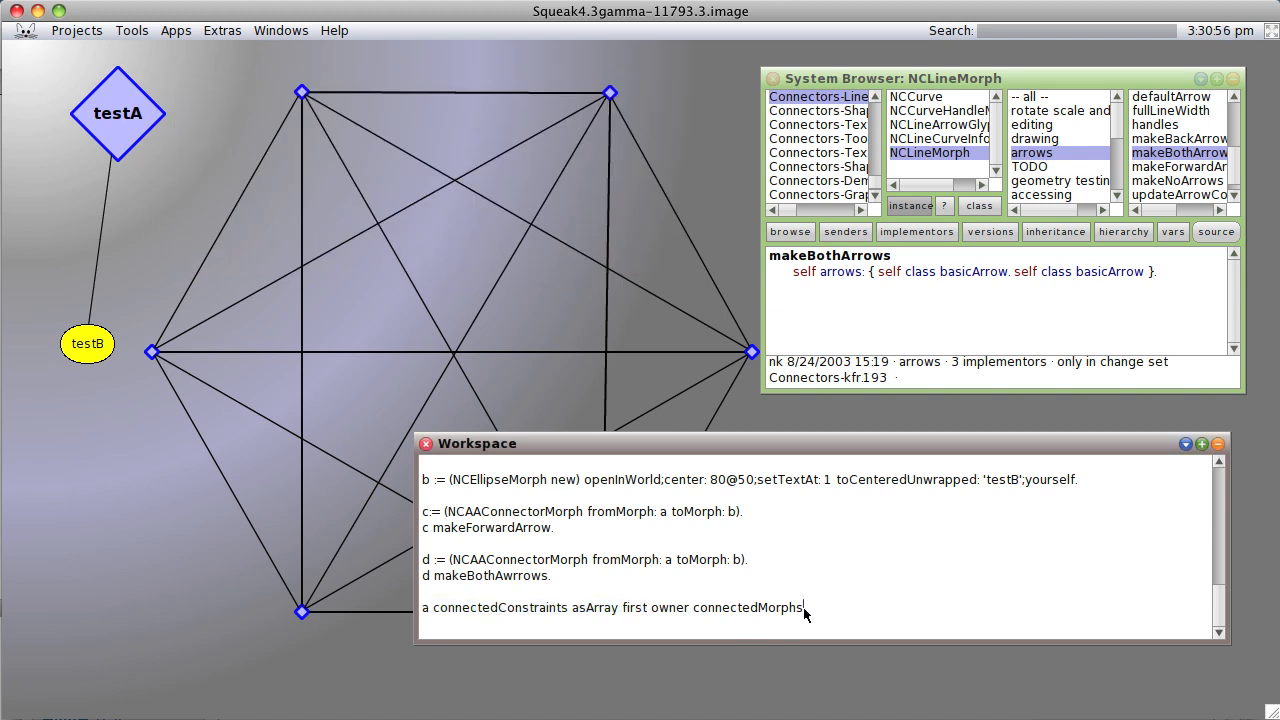
Select the connectedMorphs query, then drag testA away and back and nudge testB
triple_click(610, 607)
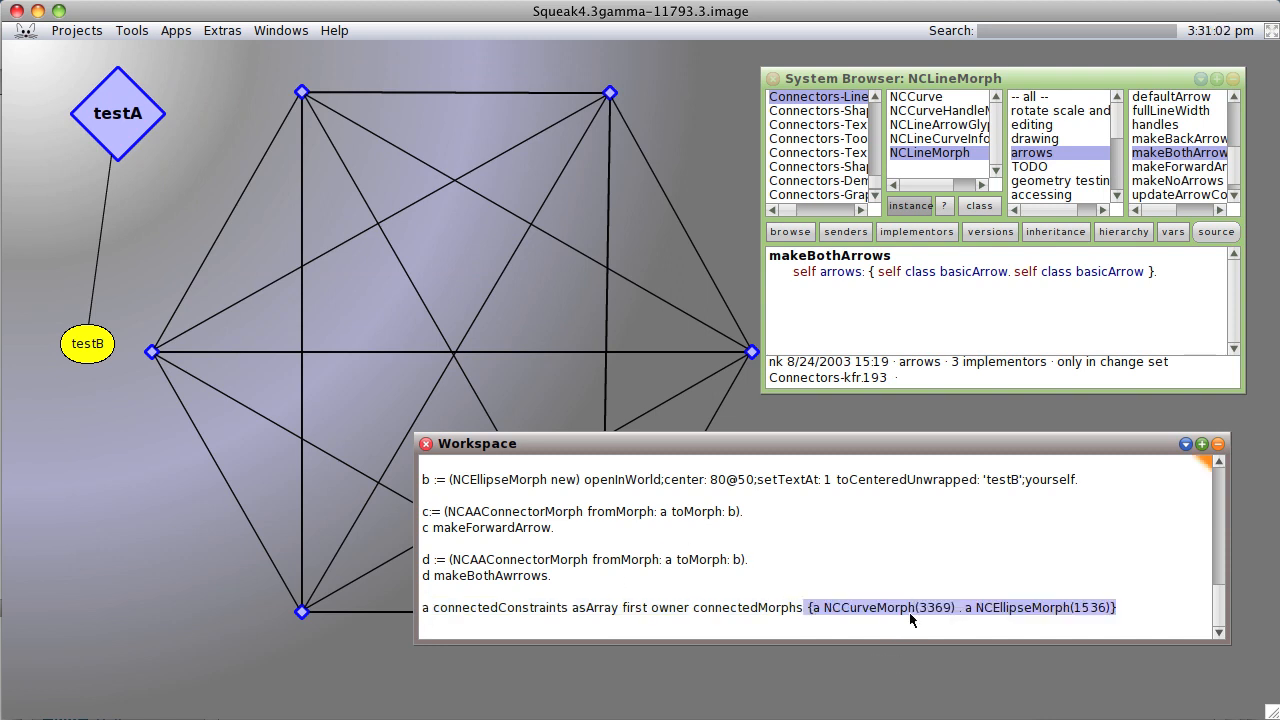
mouse_move(135, 147)
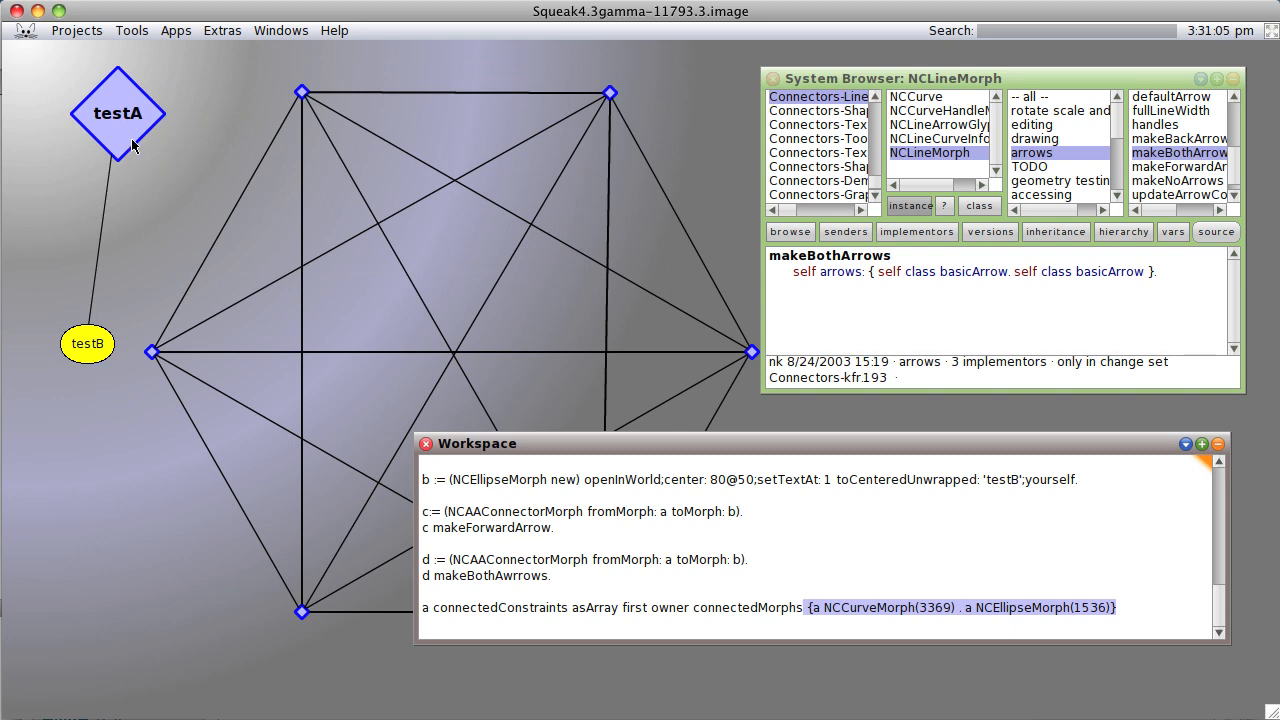
left_click_drag(118, 113, 240, 145)
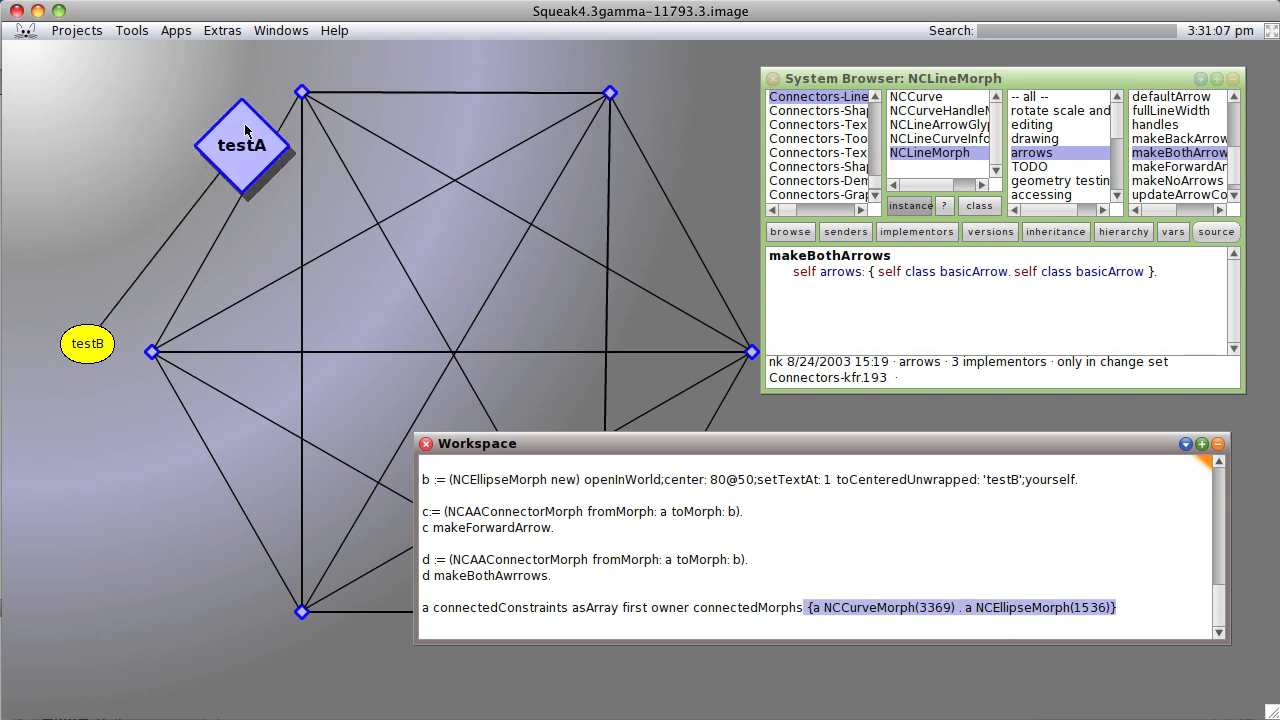
left_click_drag(240, 145, 115, 105)
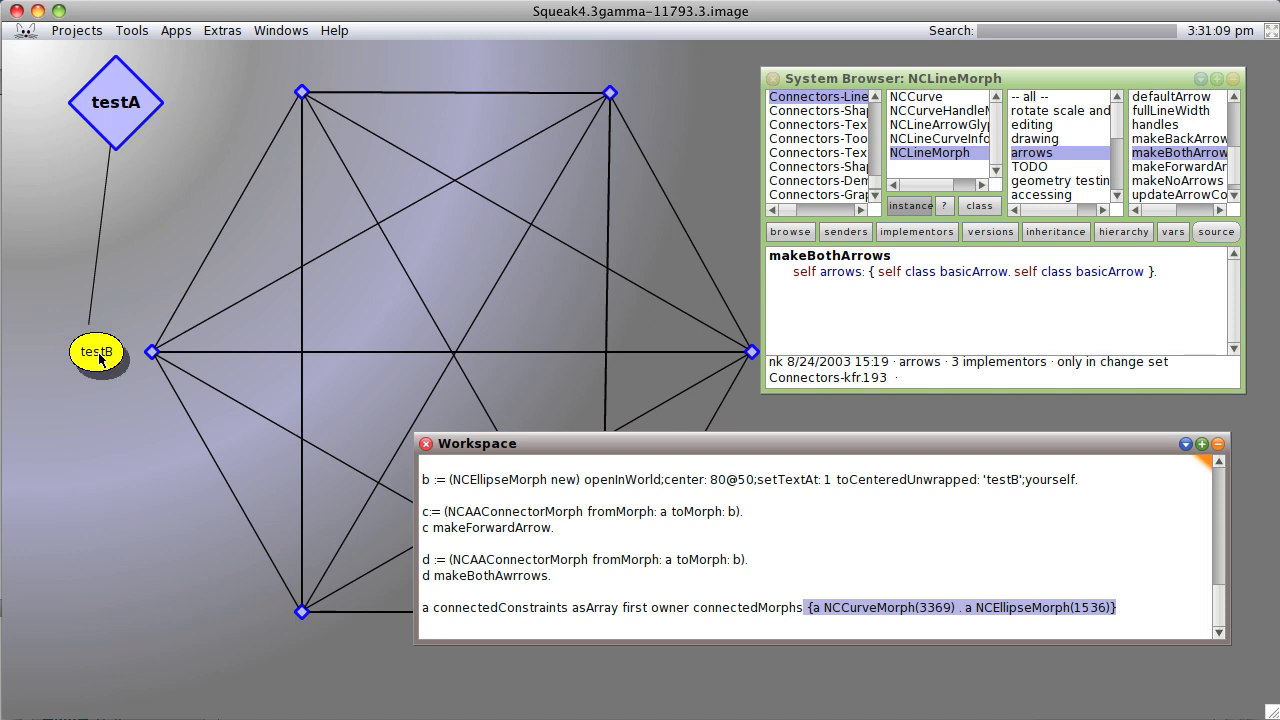
left_click_drag(96, 352, 73, 360)
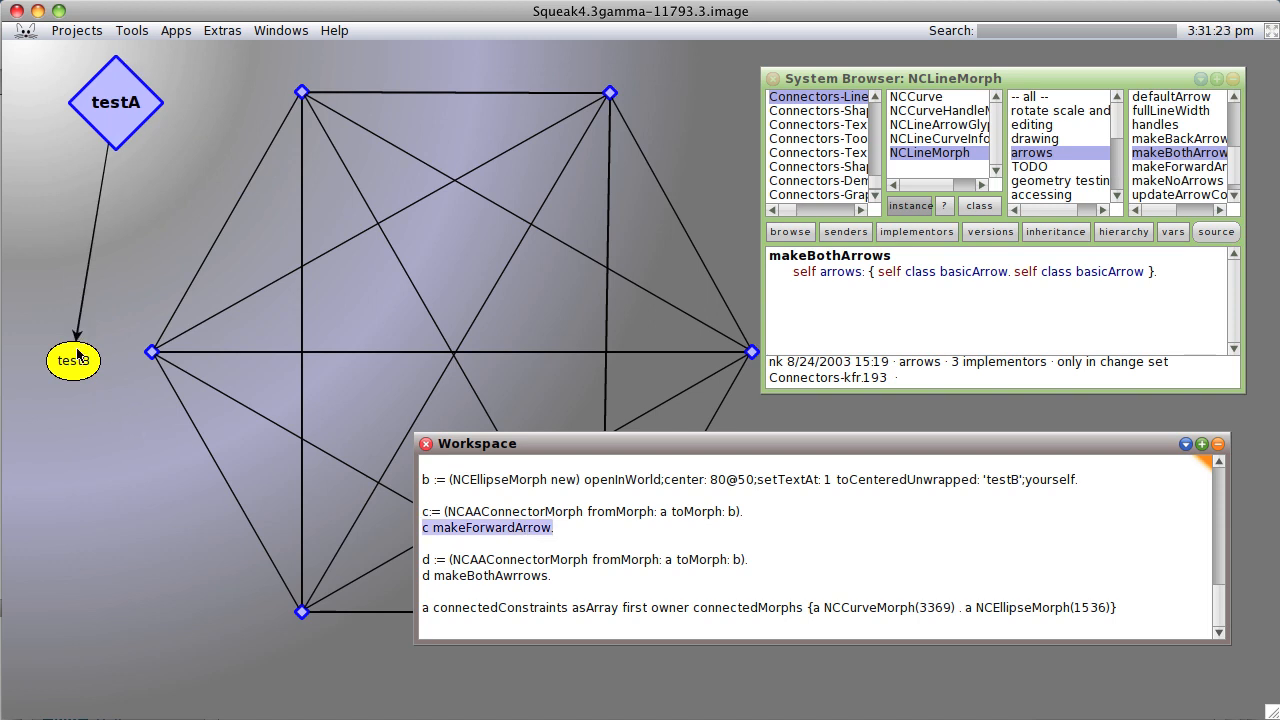
mouse_move(128, 116)
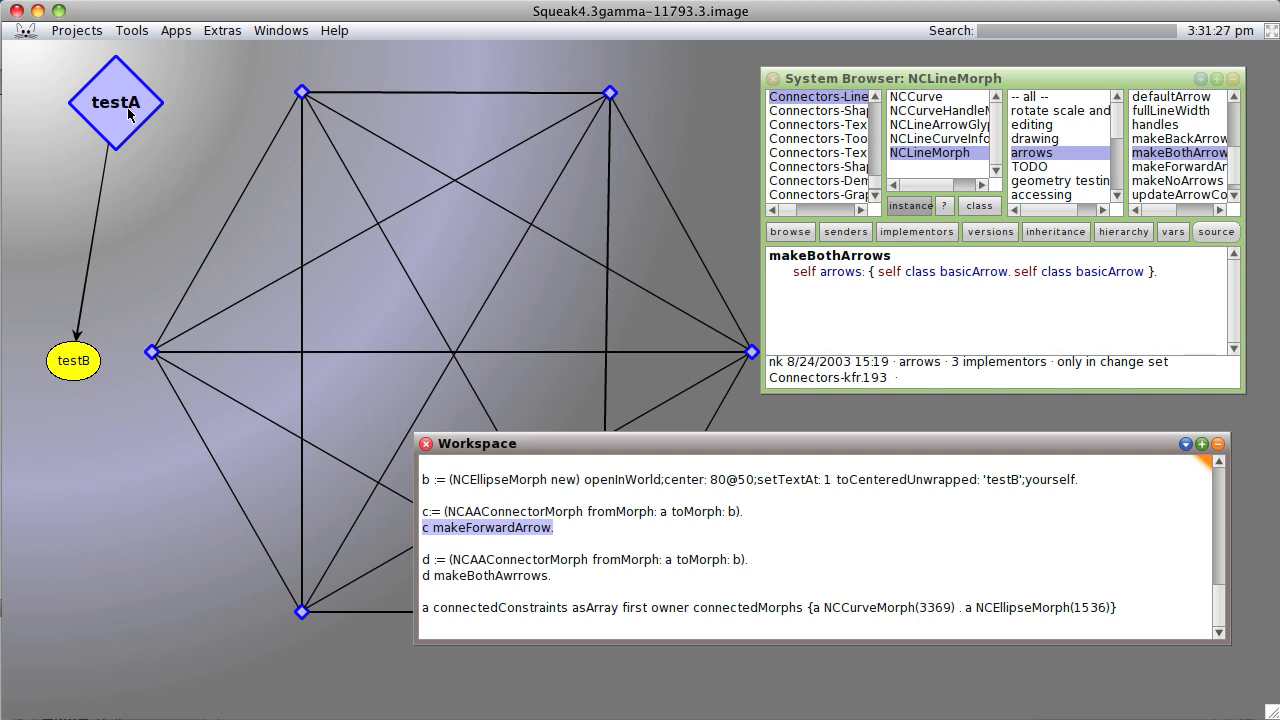
mouse_move(1063, 600)
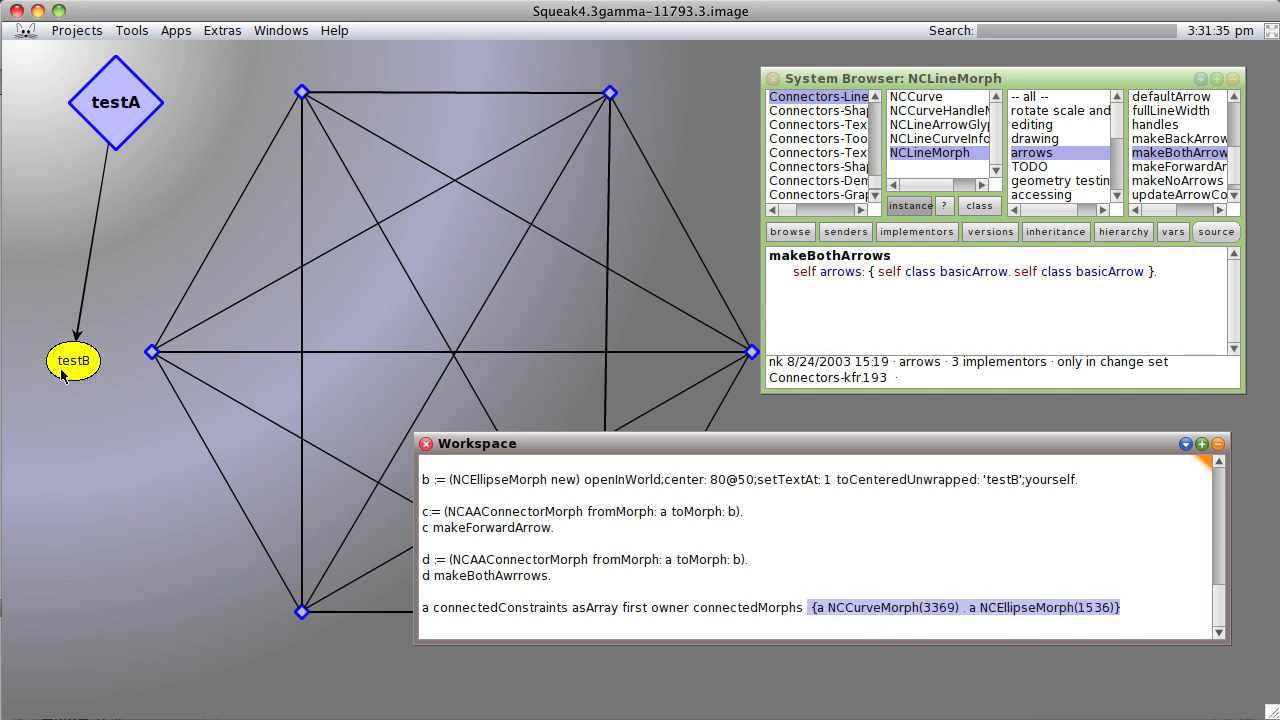
mouse_move(853, 580)
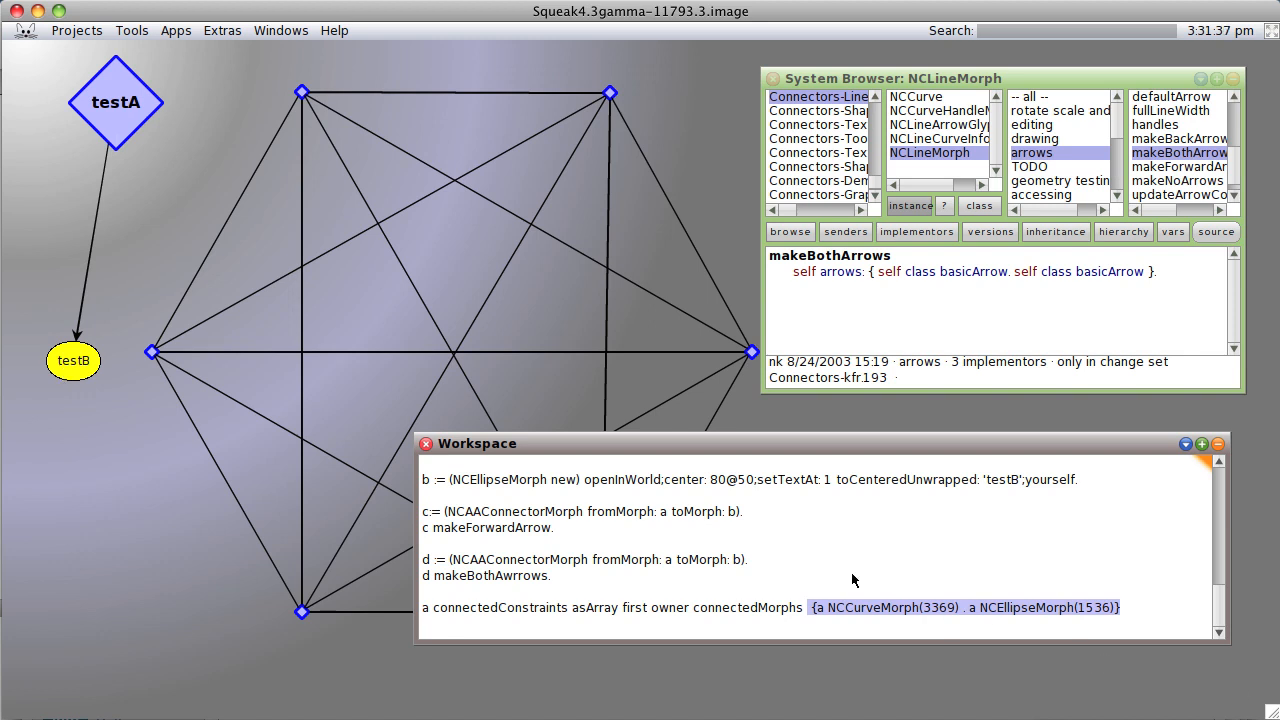
mouse_move(942, 599)
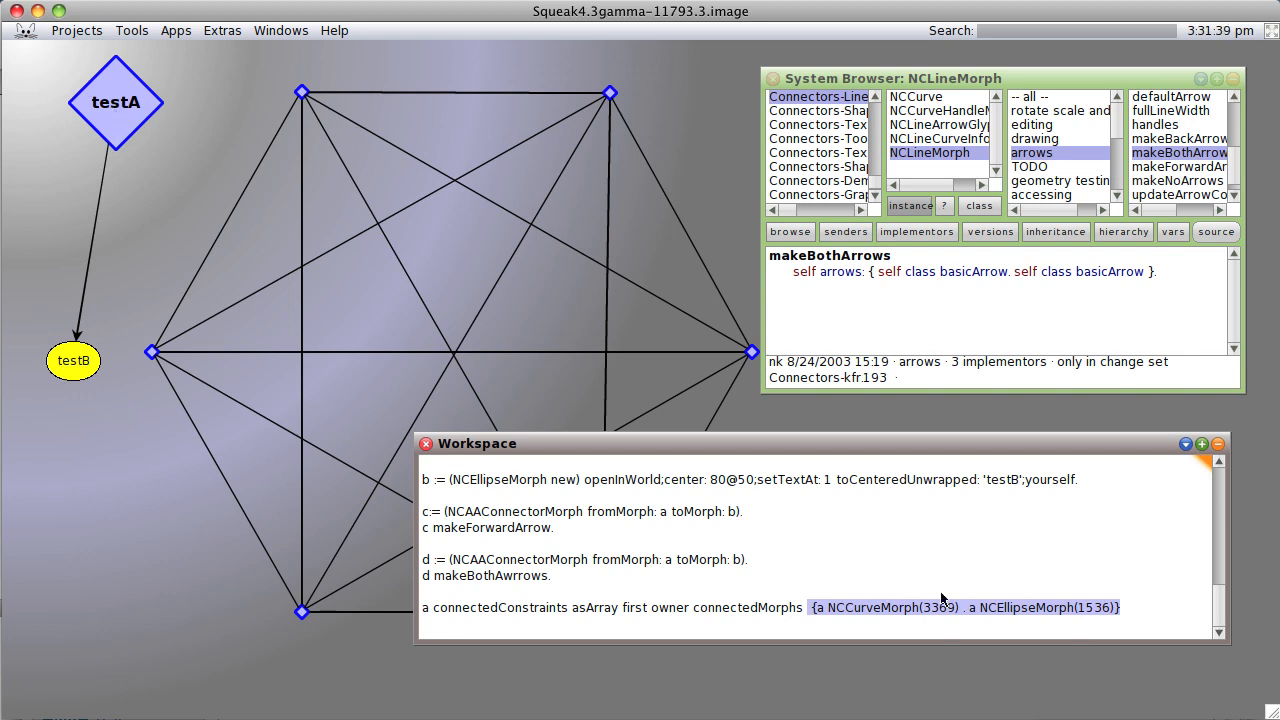
mouse_move(1045, 618)
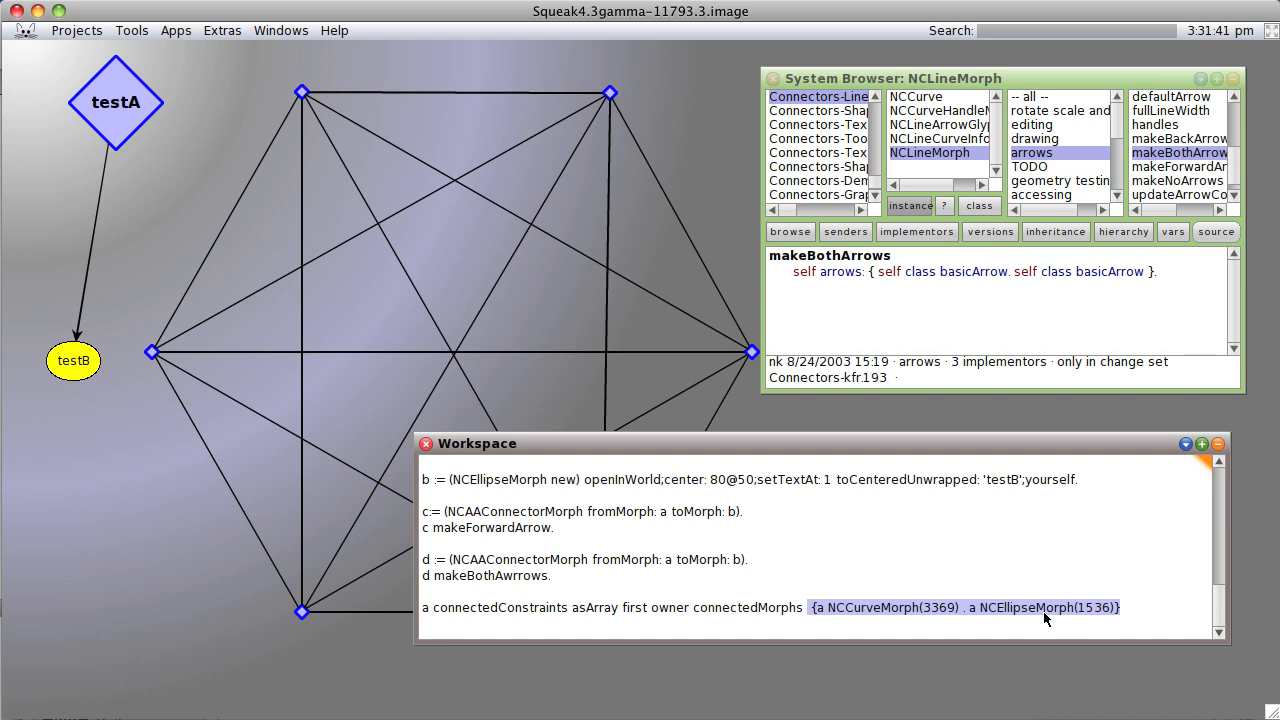
mouse_move(488, 574)
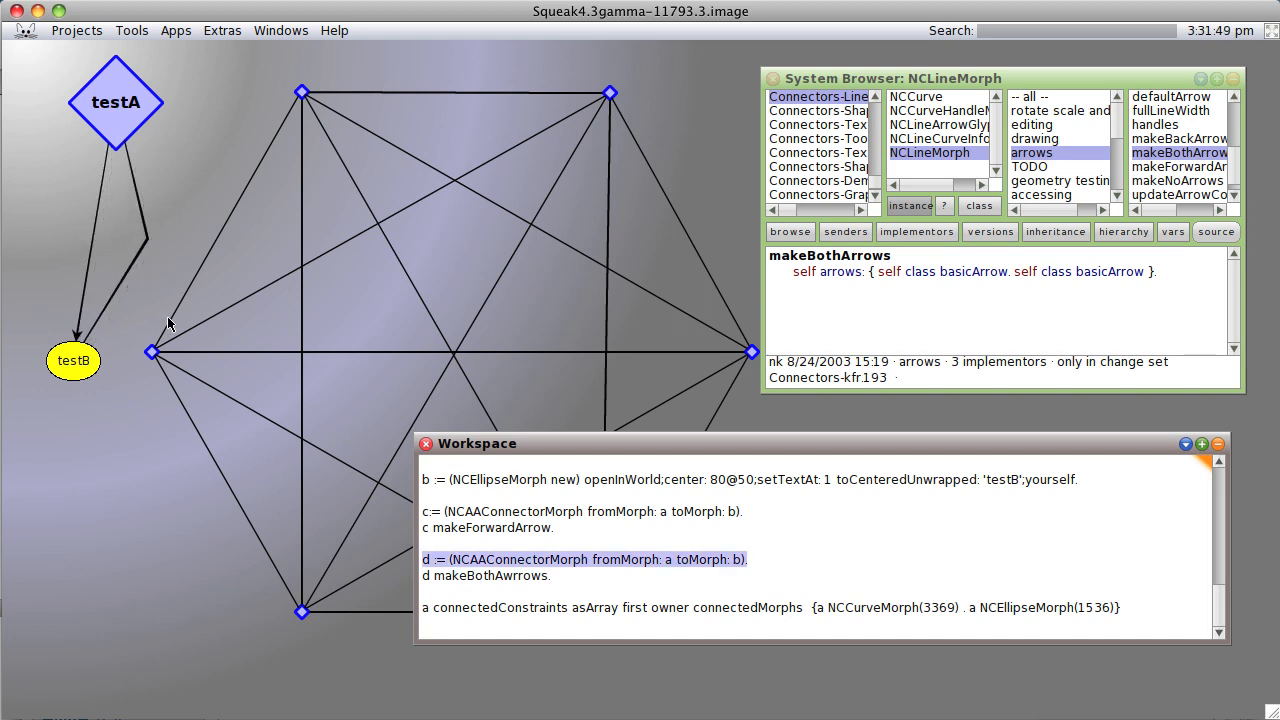
mouse_move(555, 580)
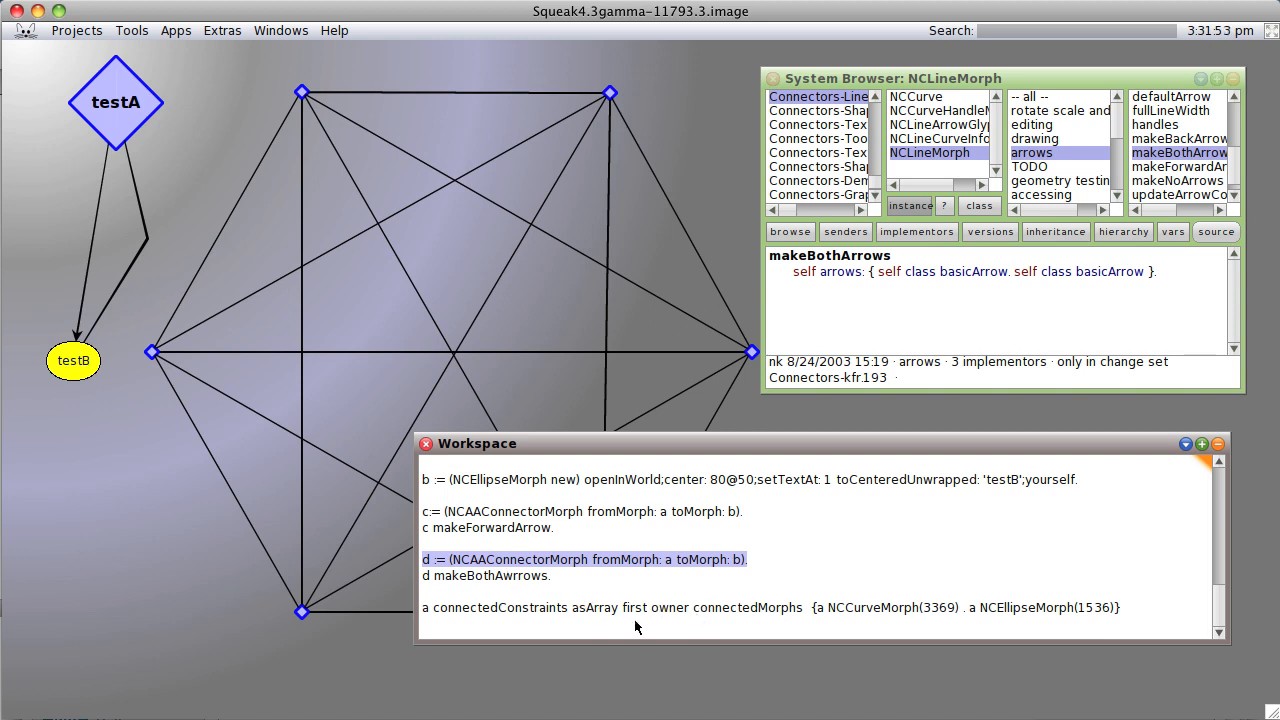
Replace 'first' with 'second' in the connections query and re-evaluate it
double_click(634, 607)
type("econd")
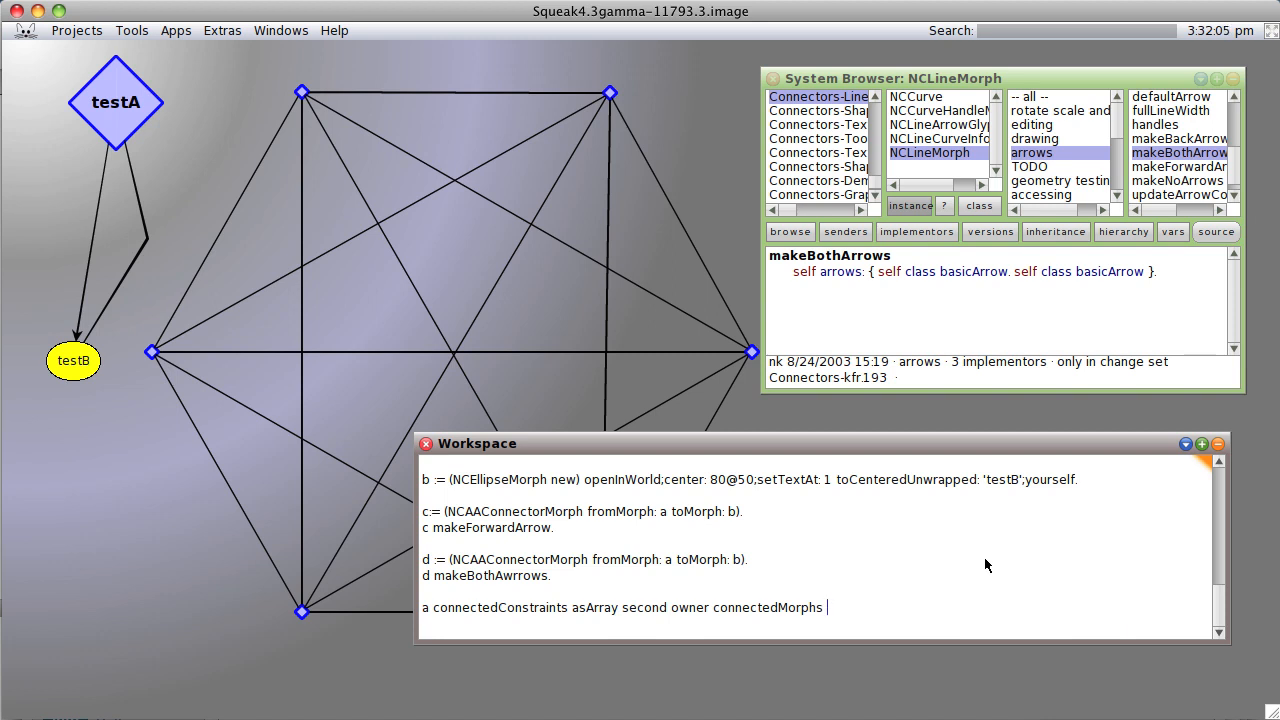
left_click(825, 607)
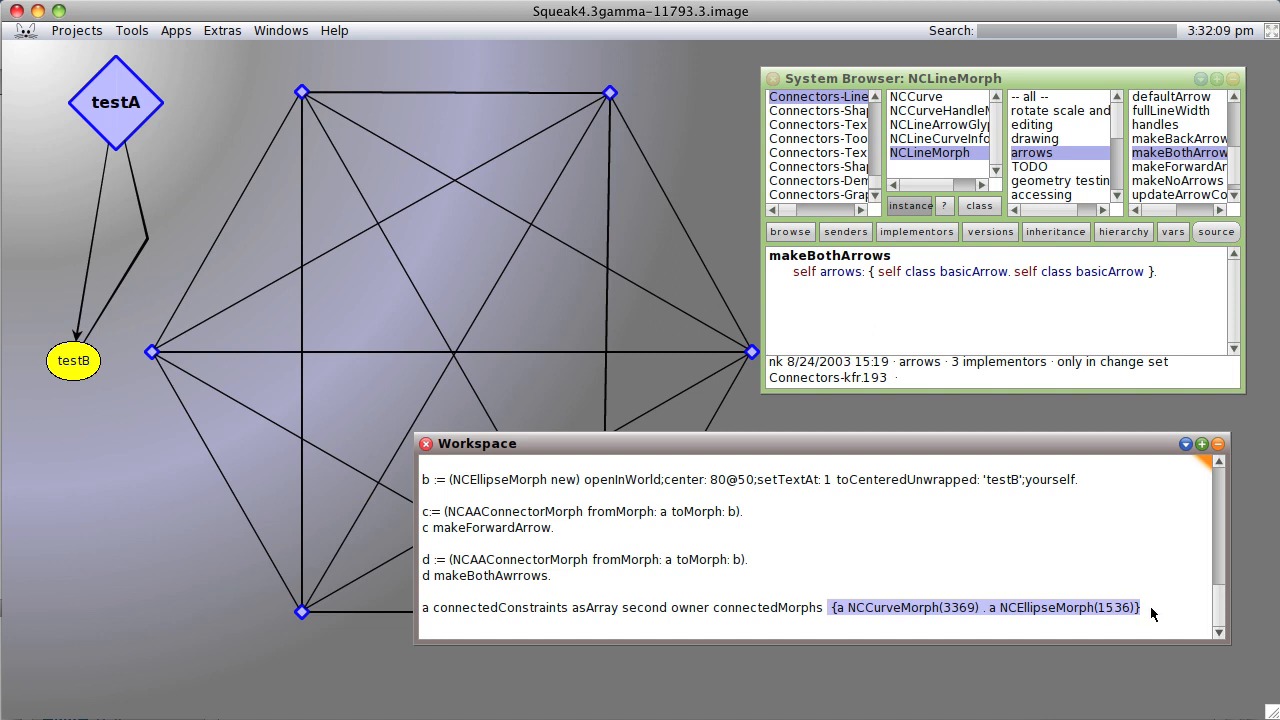
mouse_move(555, 576)
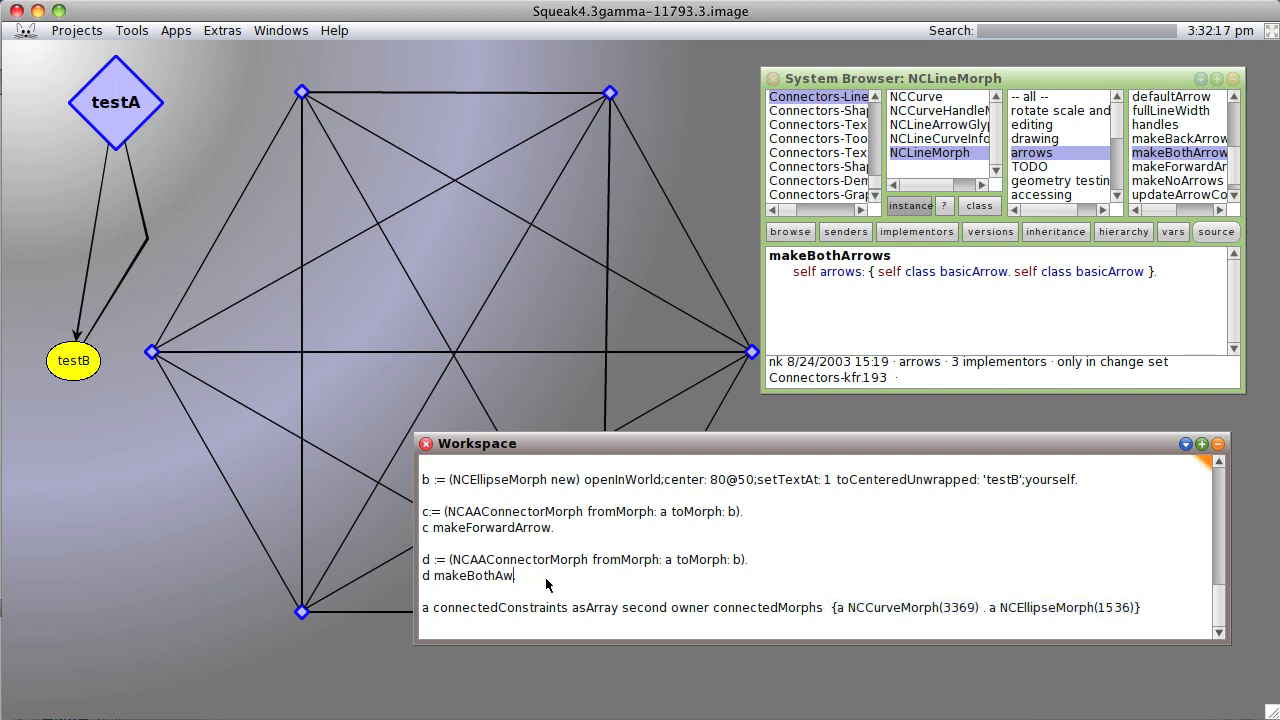
Correct the typo to 'd makeBothArrows' and select that line to run it
key("Backspace")
type("rrows")
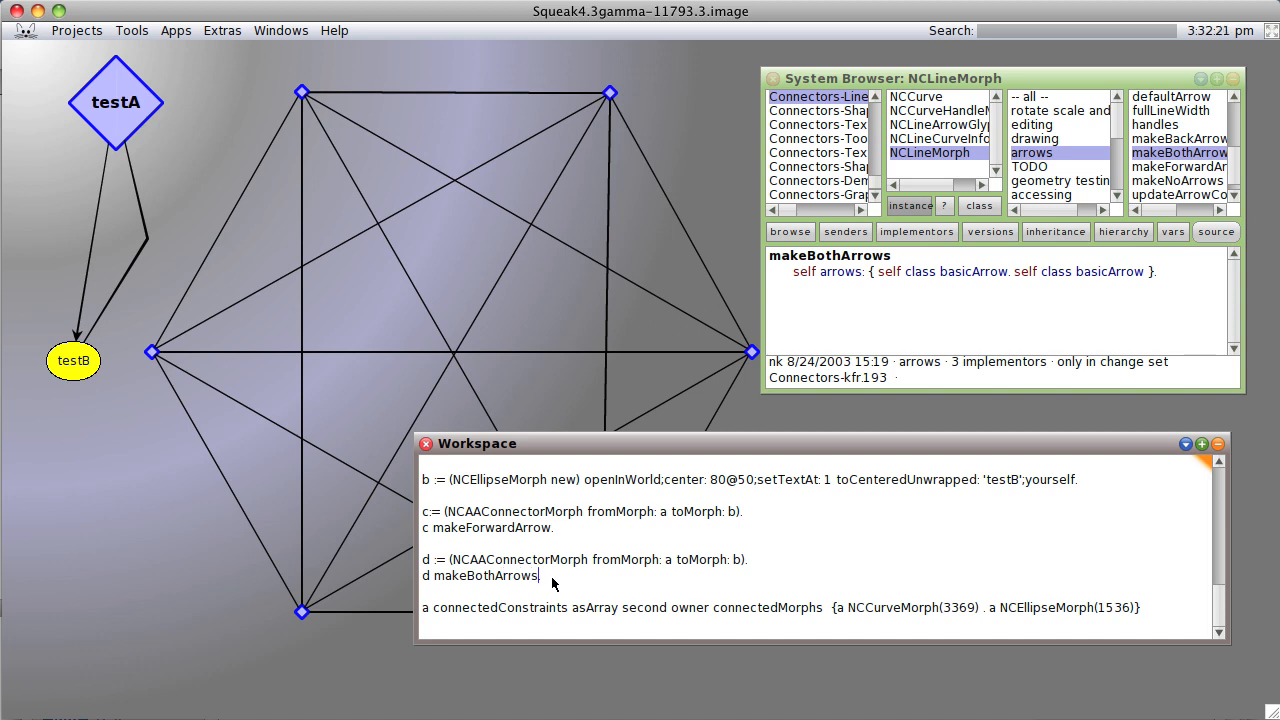
triple_click(480, 575)
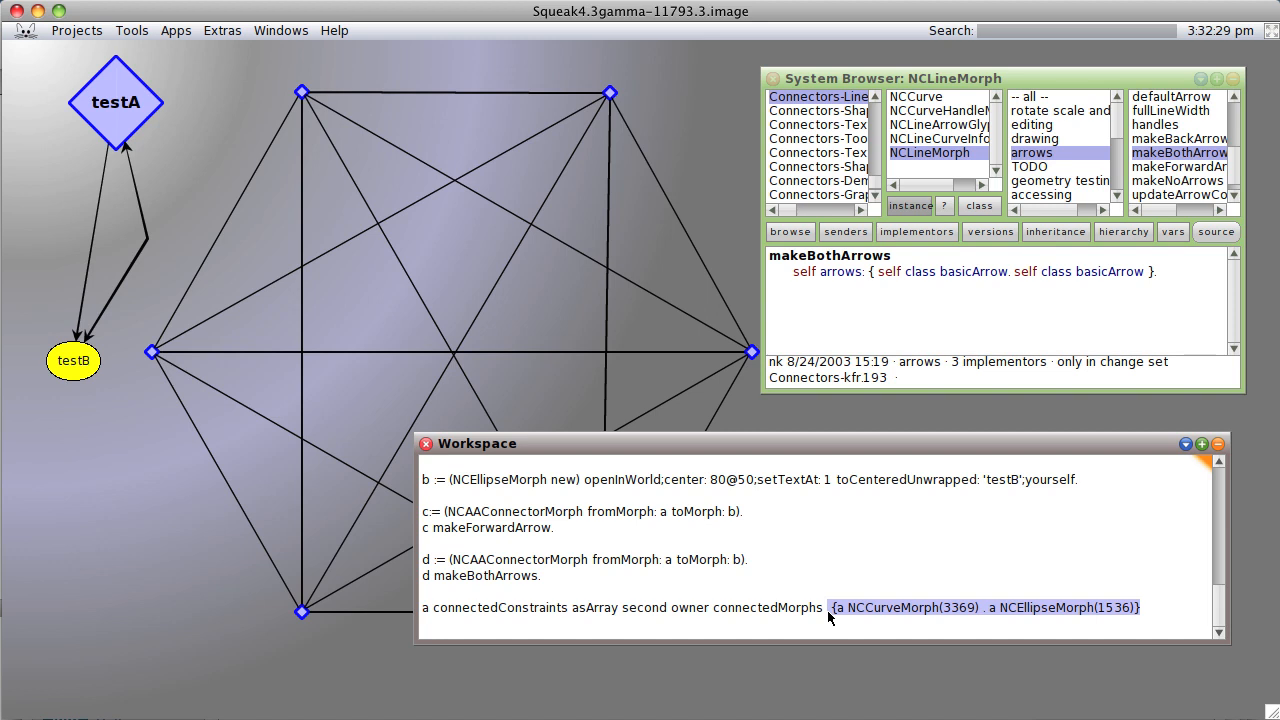
mouse_move(1053, 607)
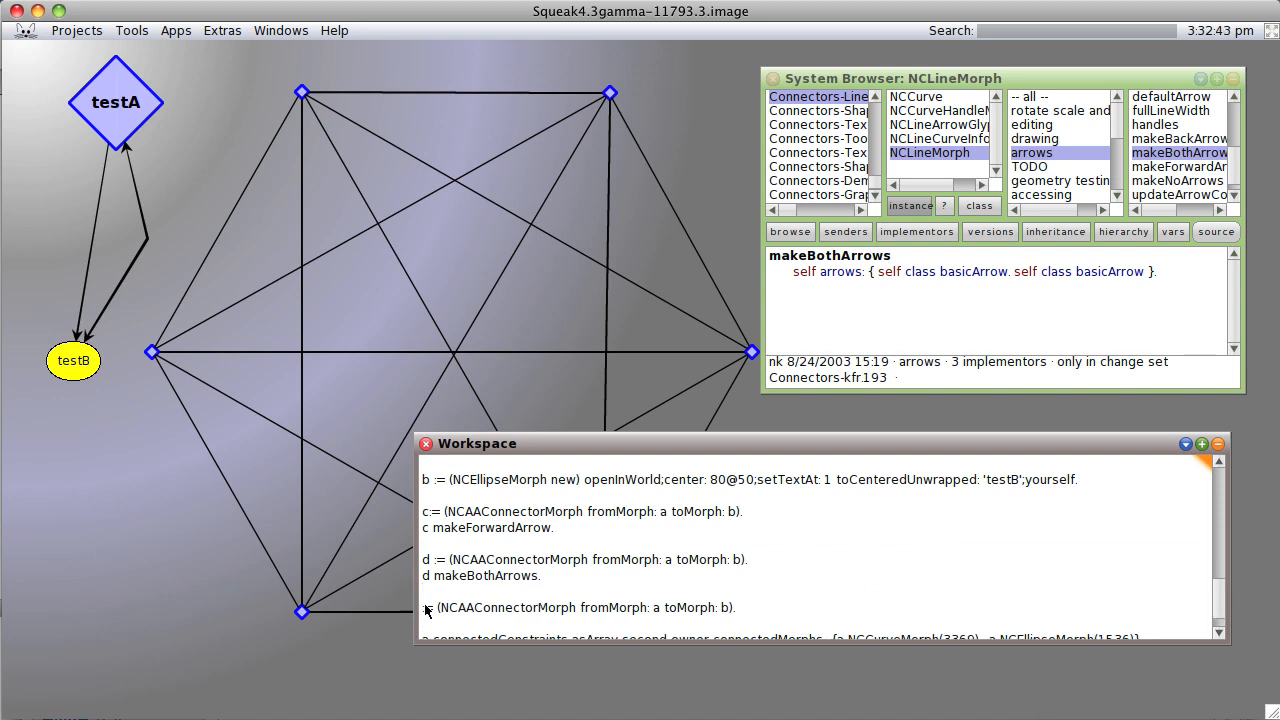
Write the 'e := NCAAConnectorMorph fromMorph: b toMorph: a' line with makeForwardArrow and yourself
type("e")
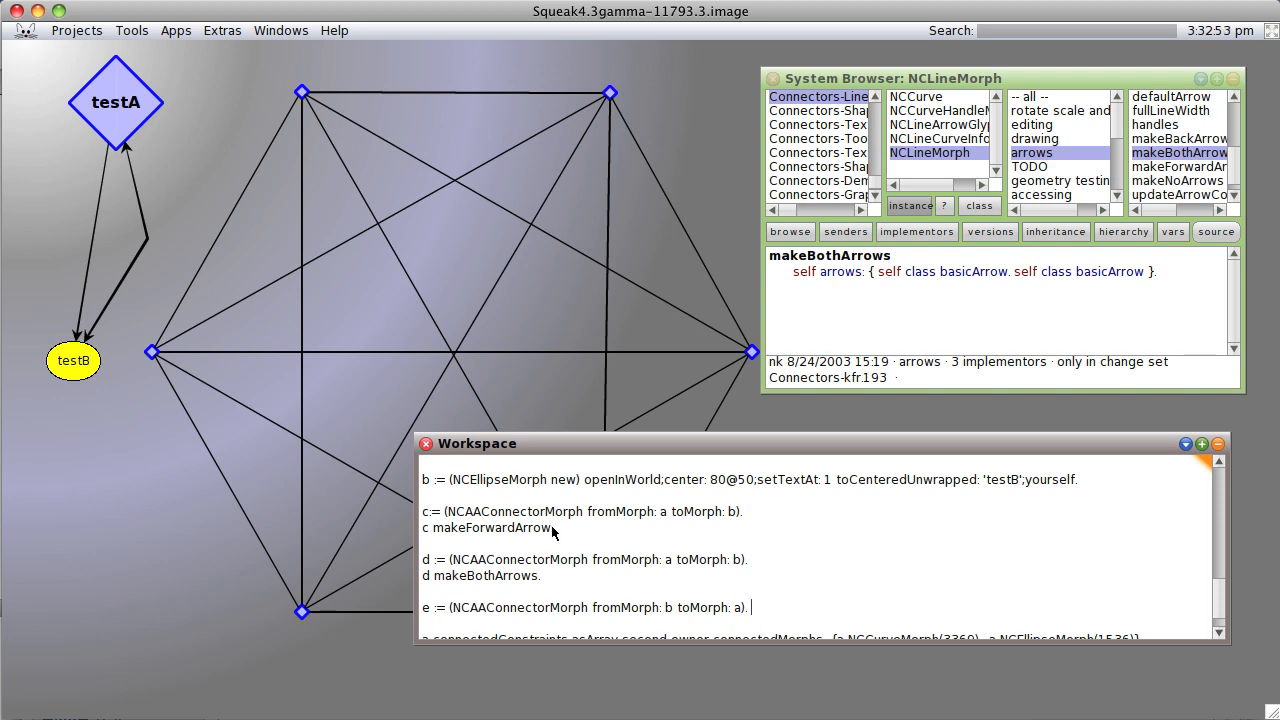
double_click(490, 527)
type(" makeForwardArrow;")
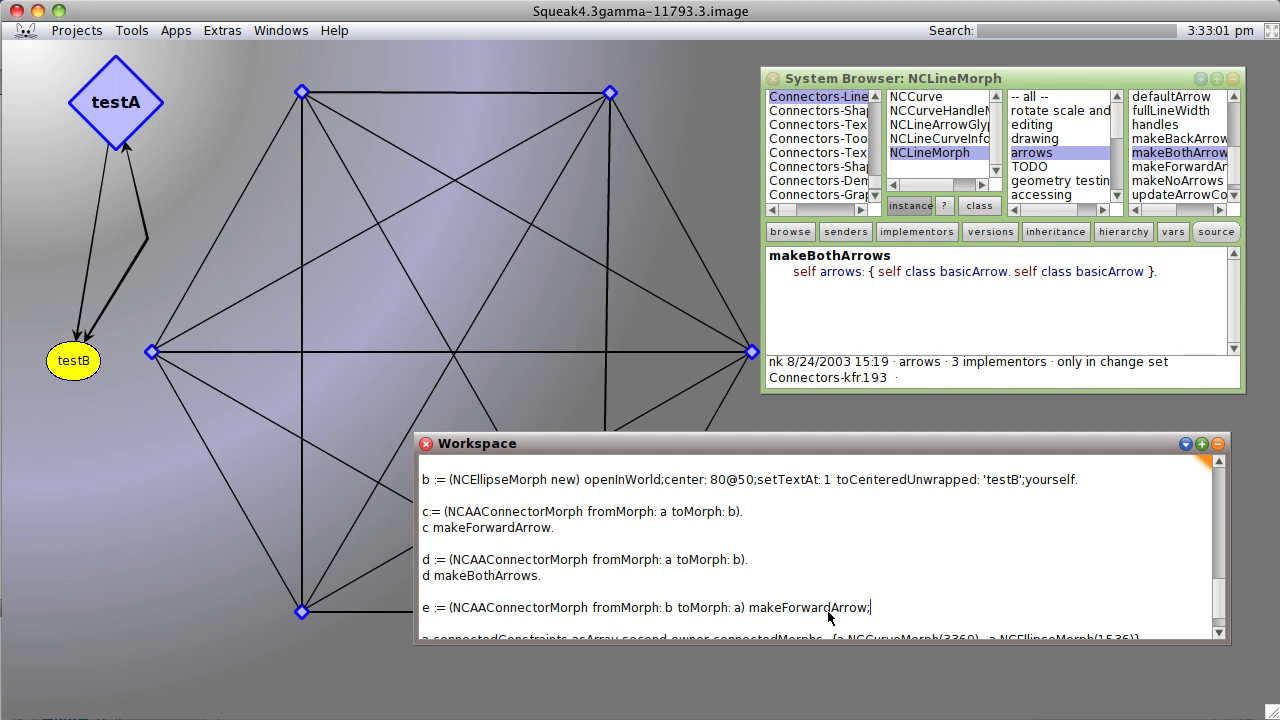
double_click(807, 607)
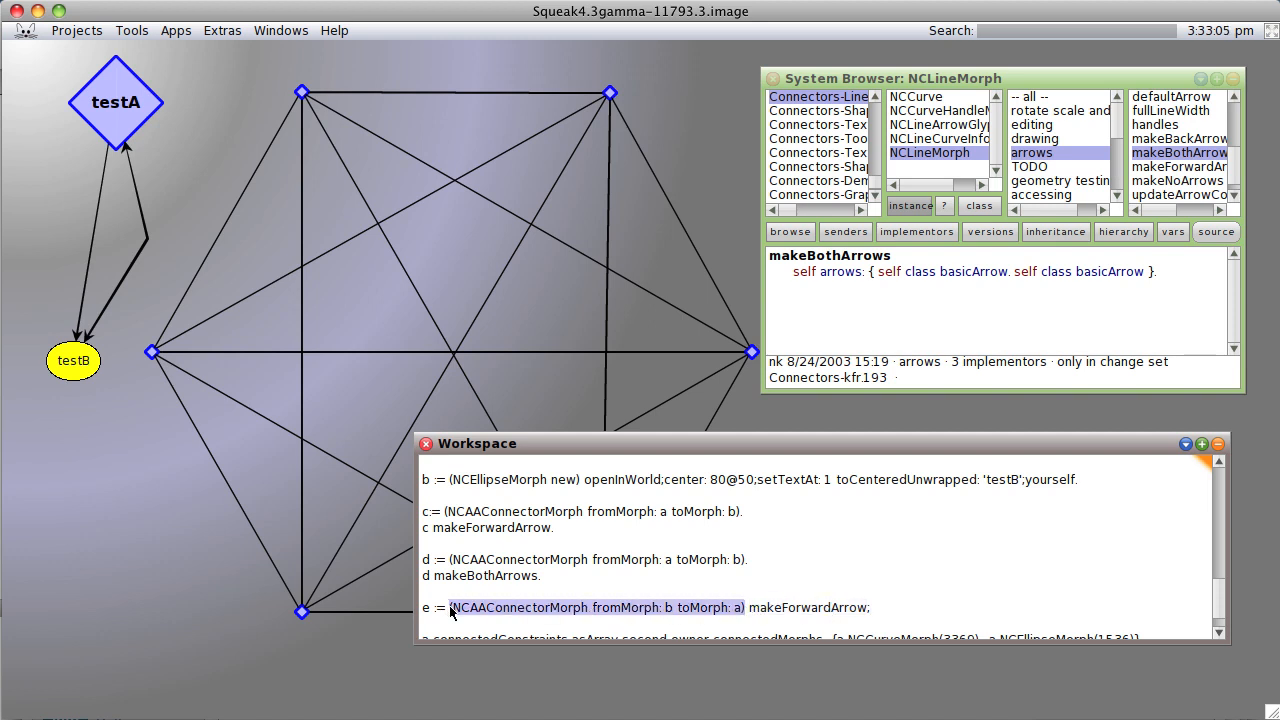
left_click(870, 607)
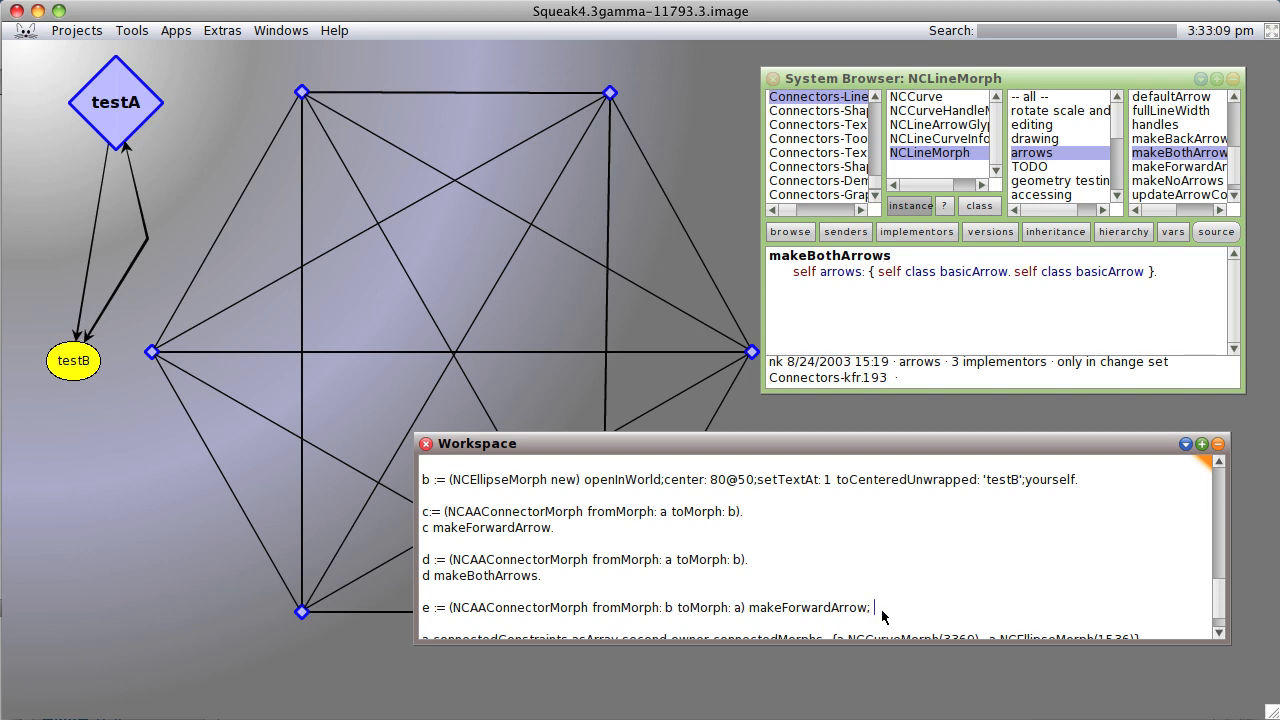
type("yourself.")
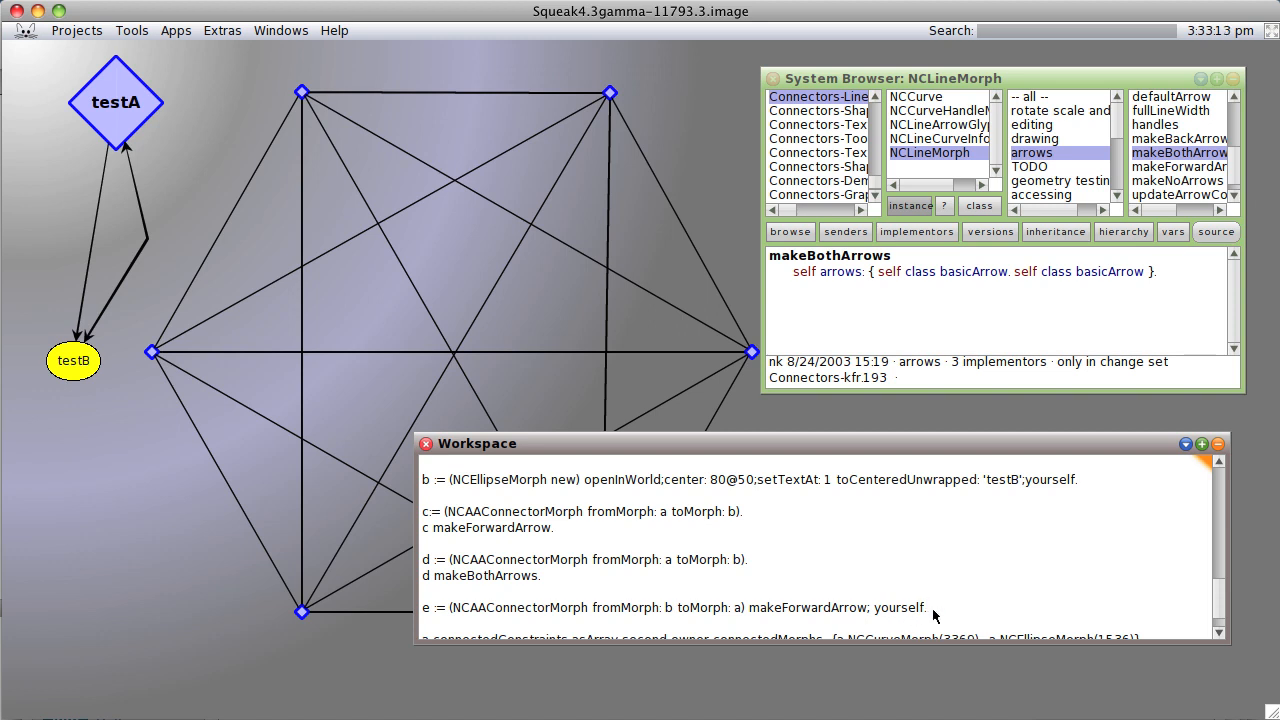
double_click(901, 607)
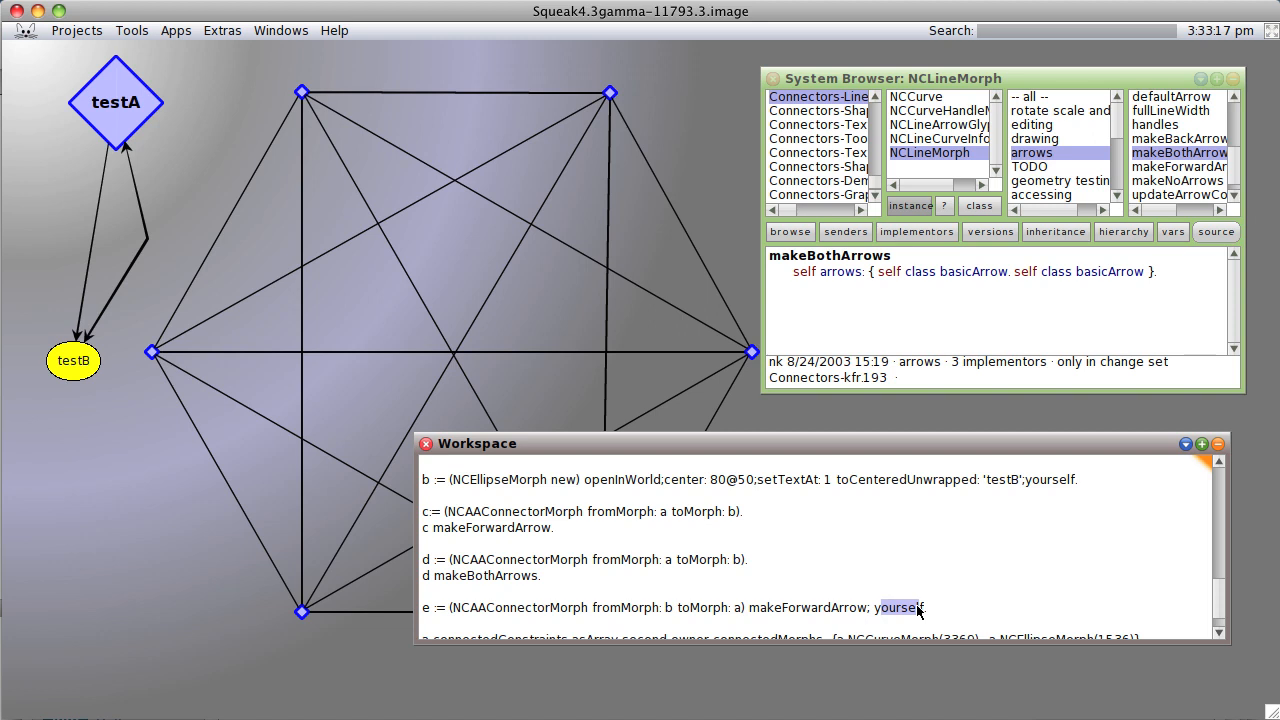
double_click(898, 607)
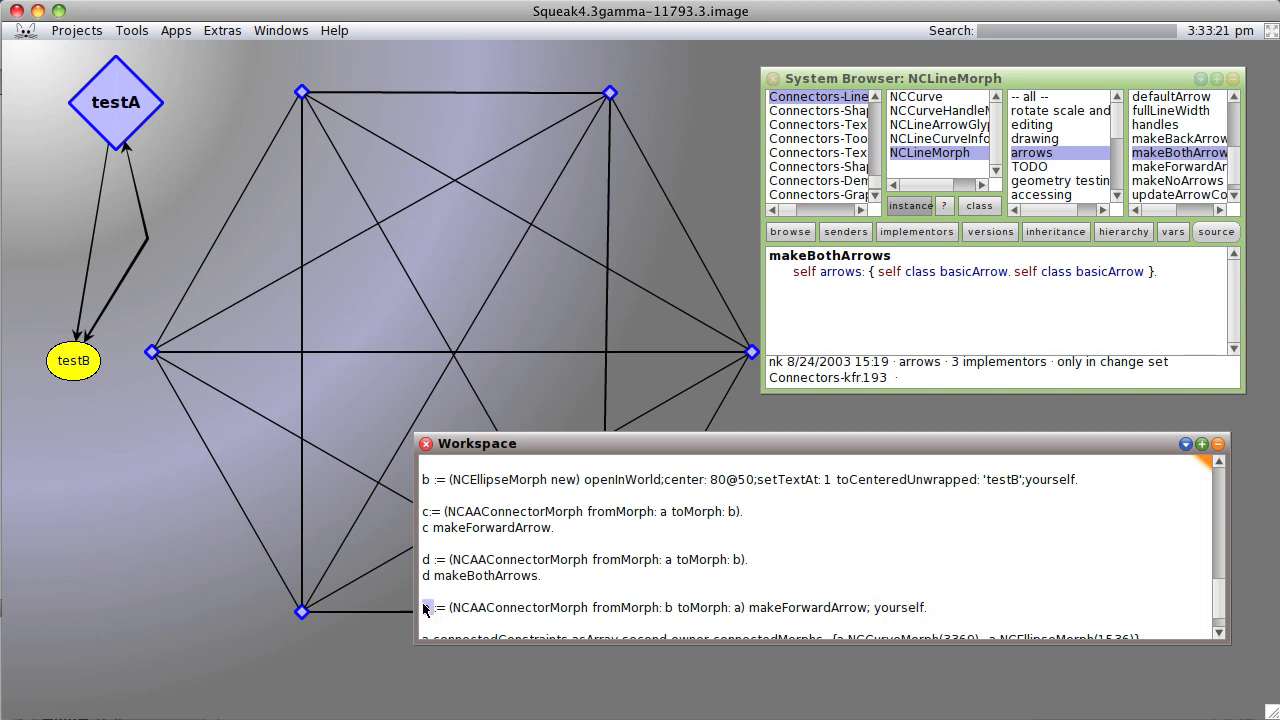
scroll("down", 3)
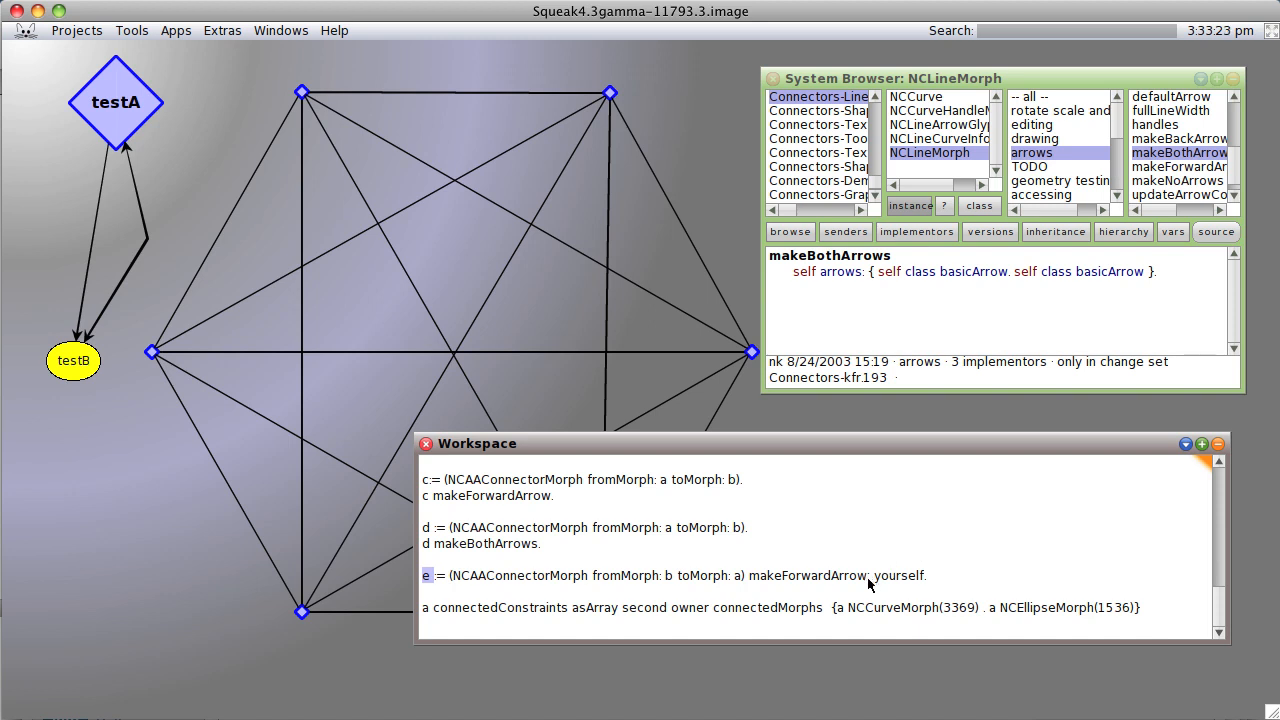
mouse_move(957, 574)
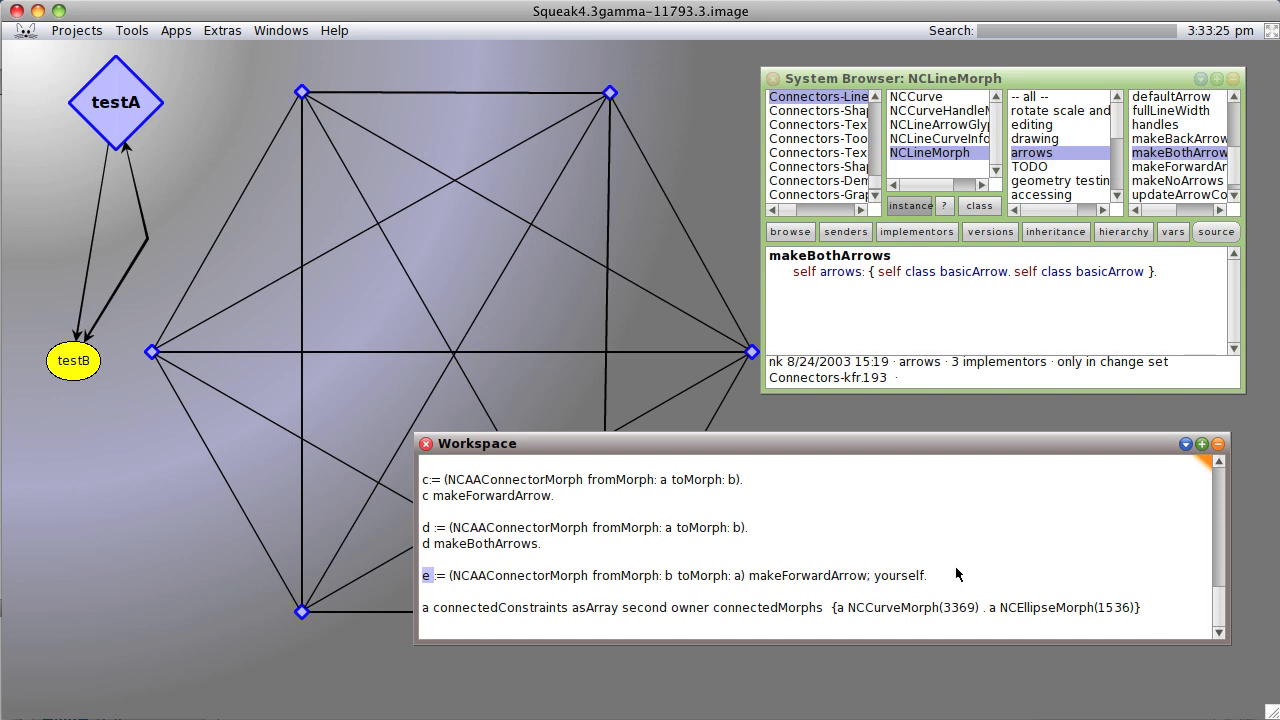
mouse_move(815, 602)
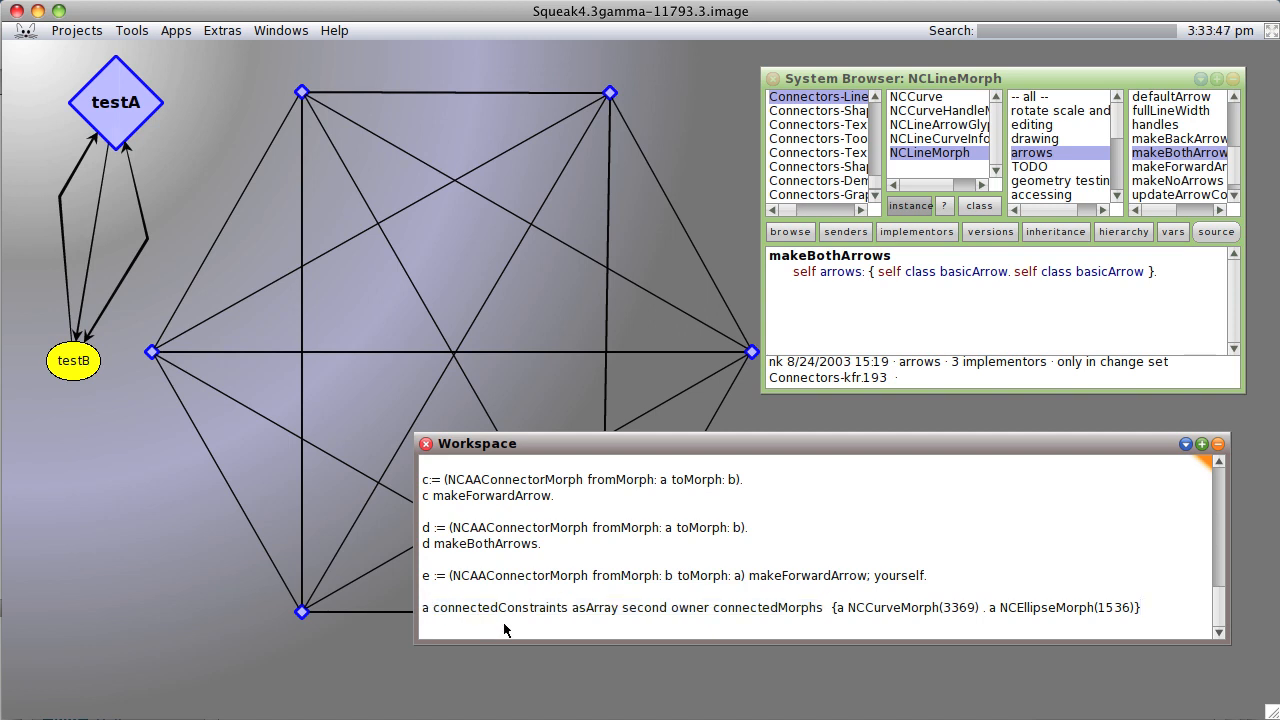
Run the e := connector line and start a new third-constraint connectedMorphs query below
left_click(1139, 607)
type("a connectedConstraints asArray thrid owner connectedMorphs")
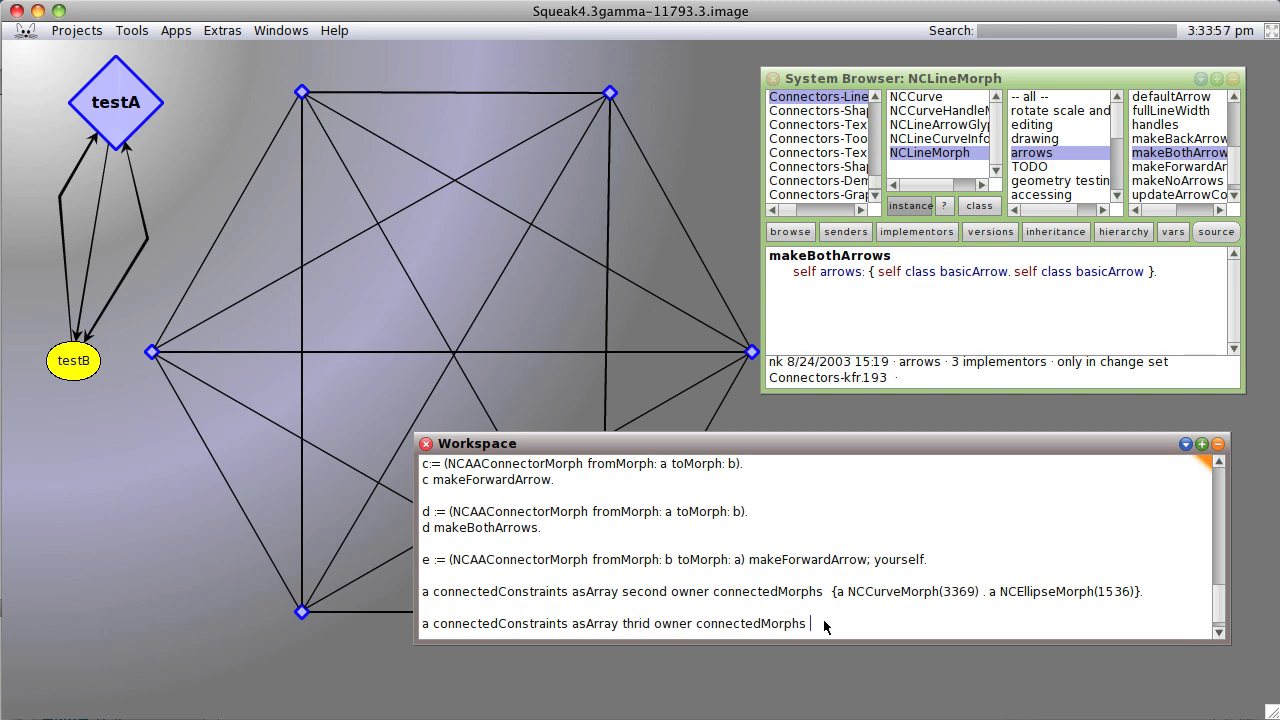
Fix the misspelled 'third' in testA's query, yielding NCEllipseMorph(1536) and NCCurveMorph(3369)
double_click(636, 623)
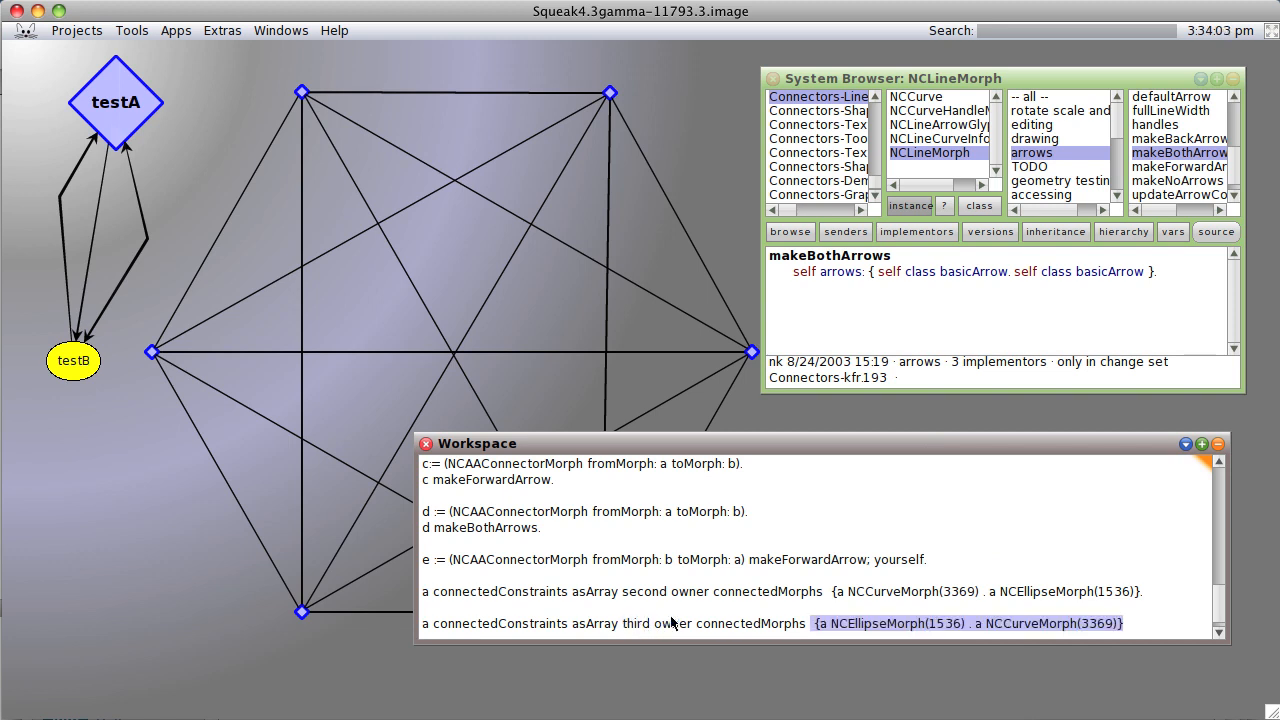
double_click(877, 623)
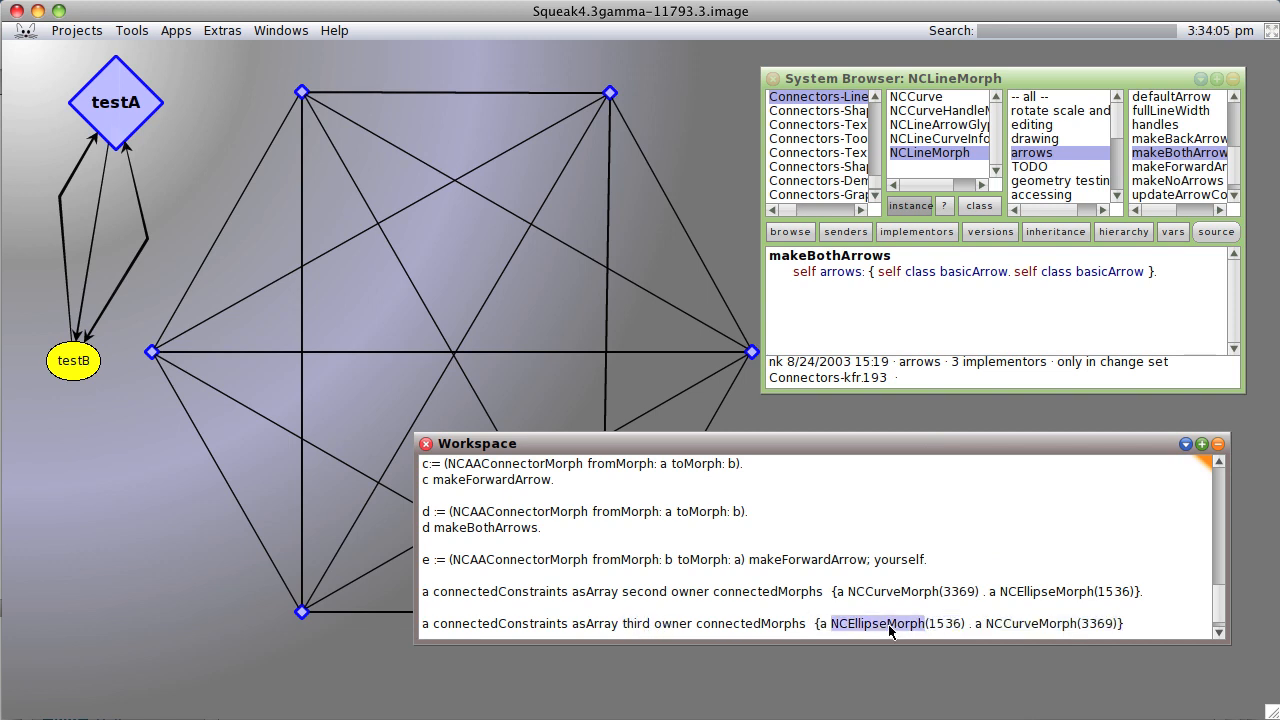
mouse_move(67, 318)
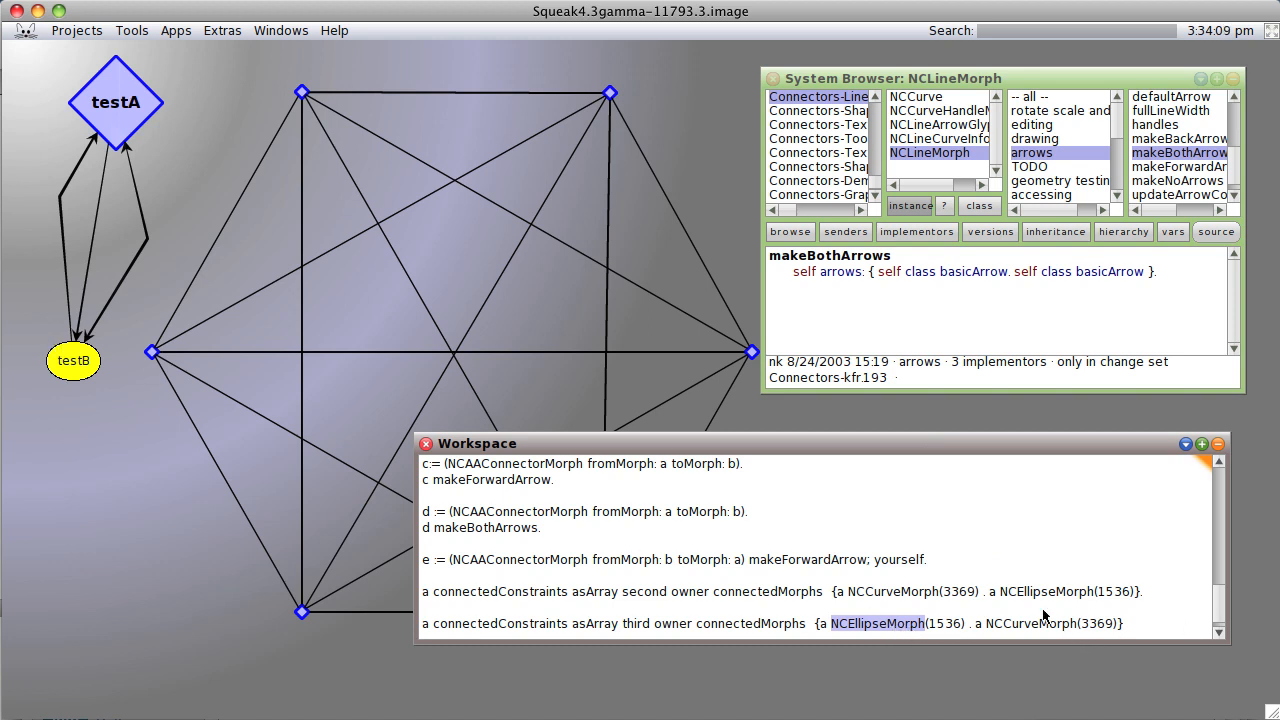
mouse_move(120, 108)
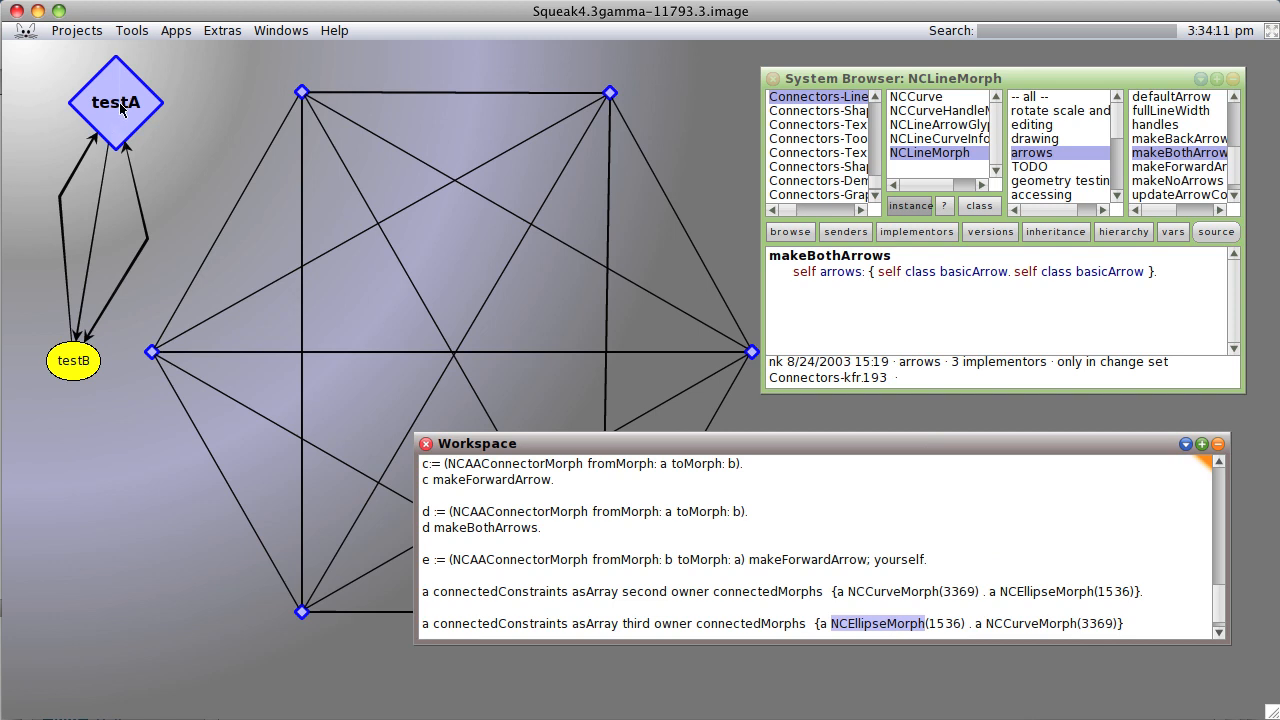
mouse_move(68, 340)
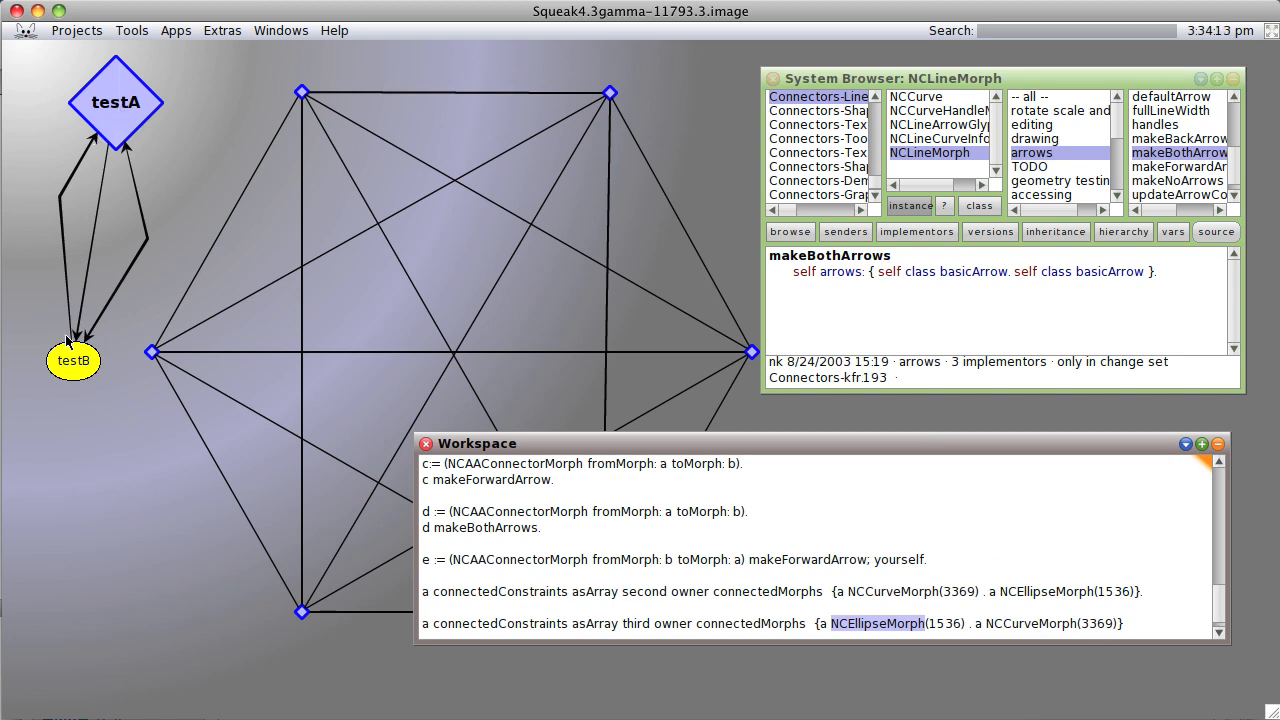
mouse_move(680, 625)
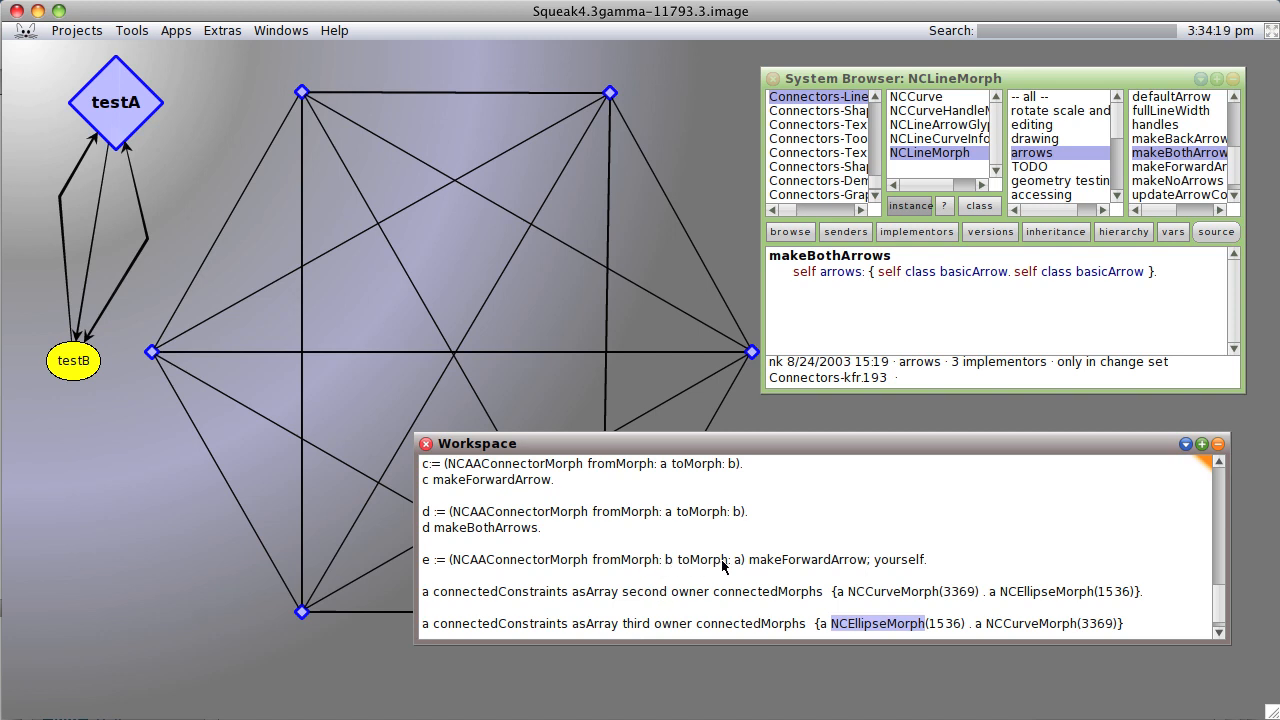
mouse_move(703, 593)
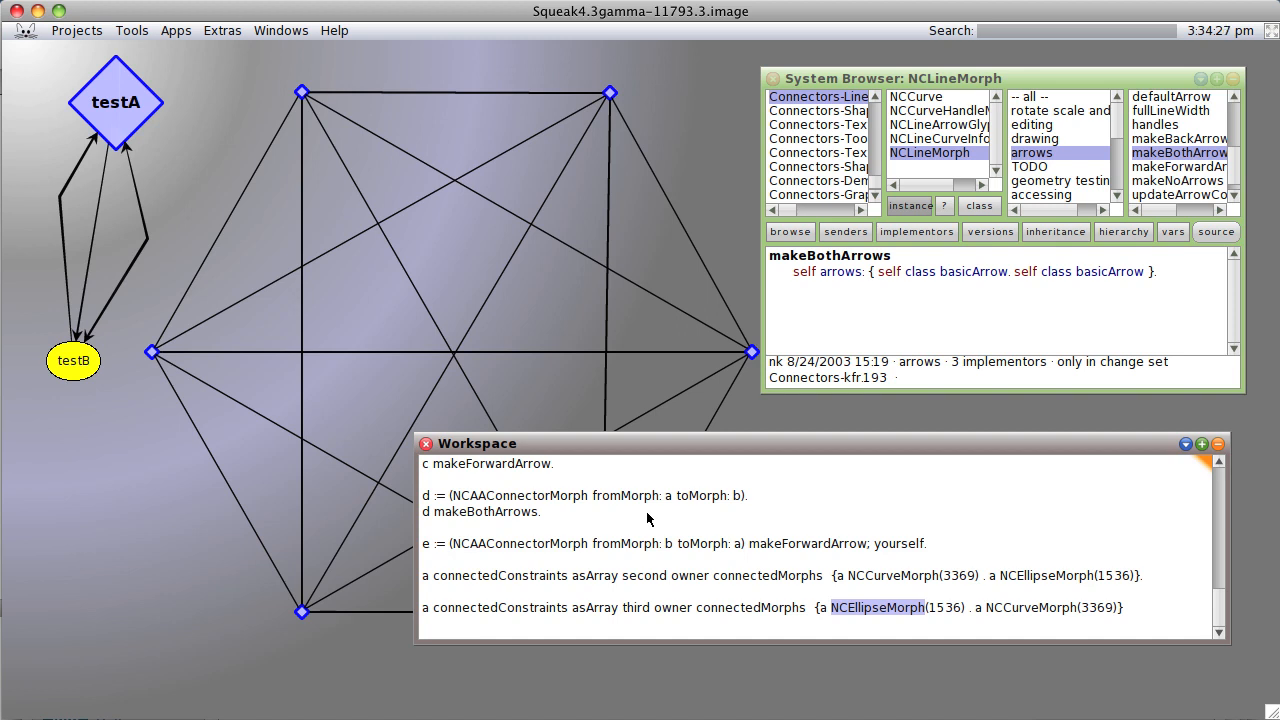
mouse_move(135, 162)
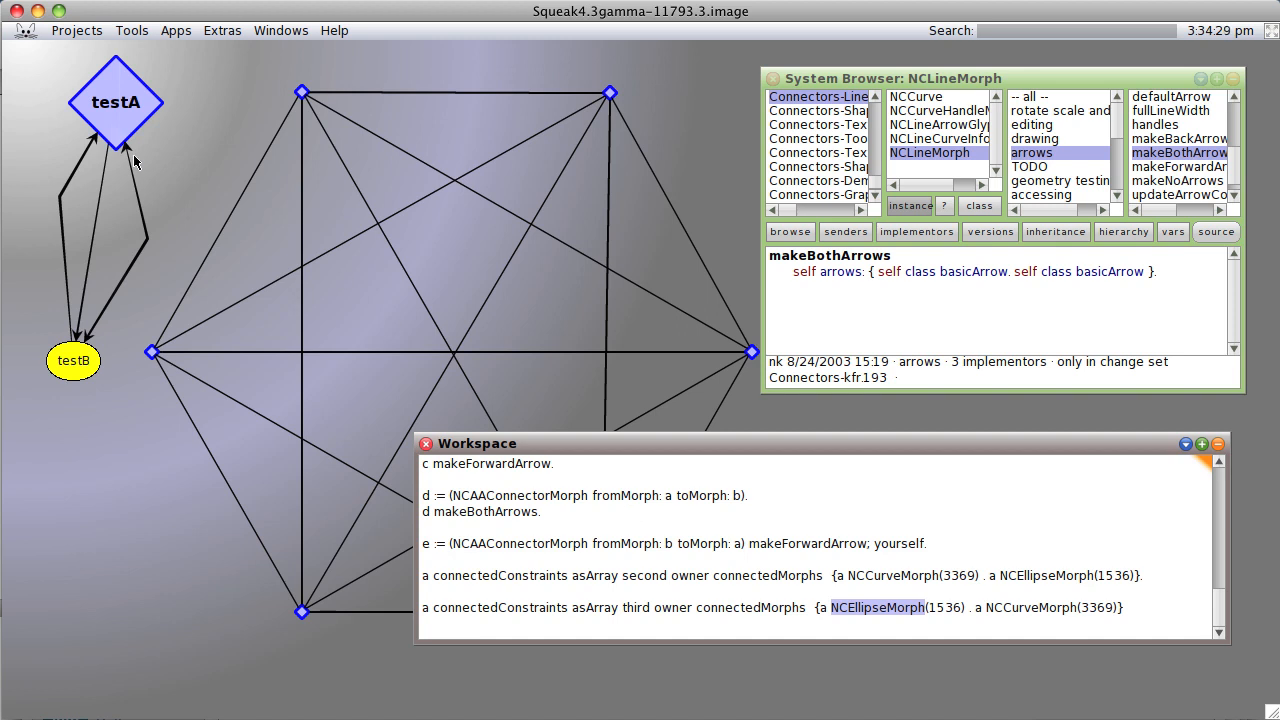
Drag the testA diamond up and to the right, with its connectors following
left_click_drag(115, 103, 168, 92)
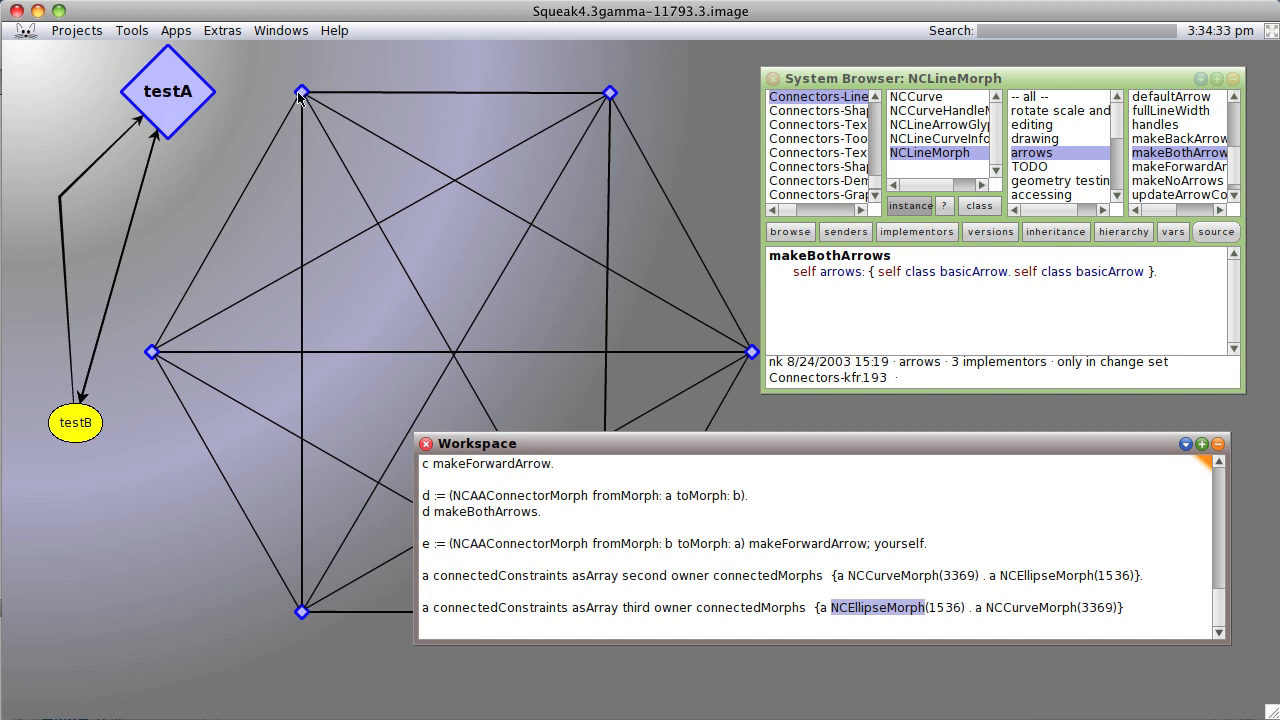
mouse_move(588, 510)
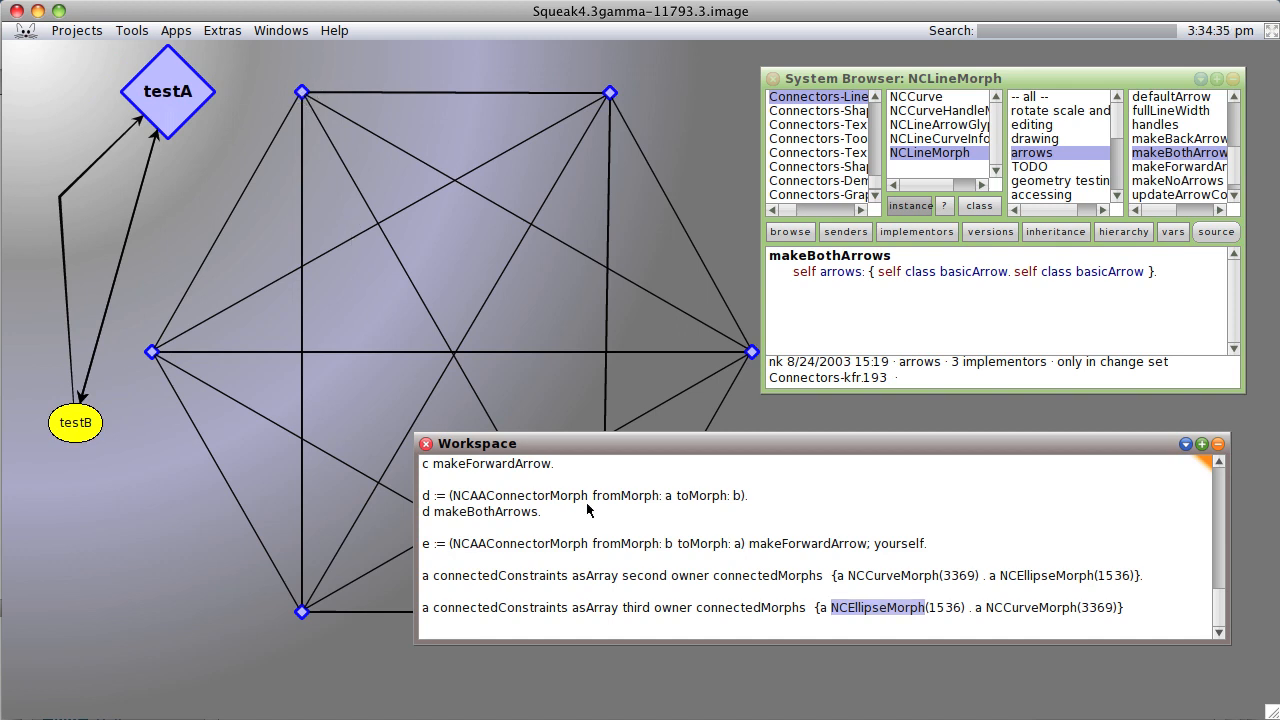
mouse_move(501, 173)
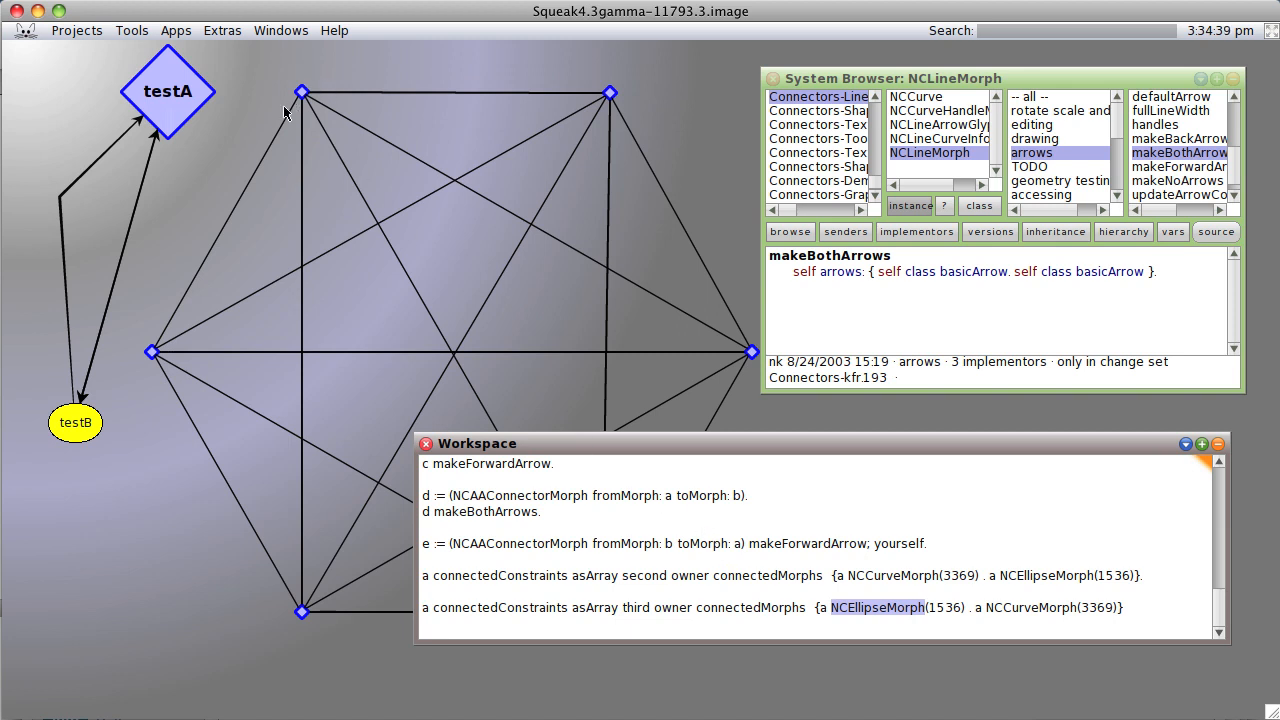
mouse_move(690, 110)
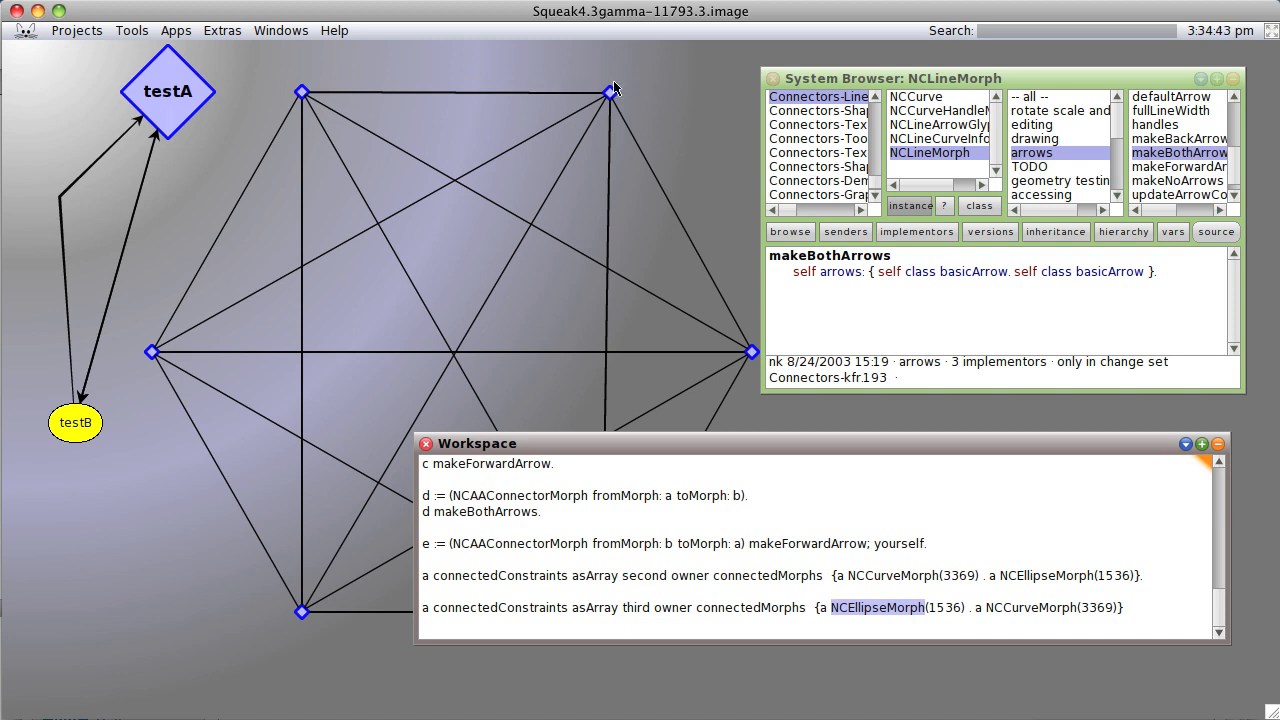
mouse_move(750, 358)
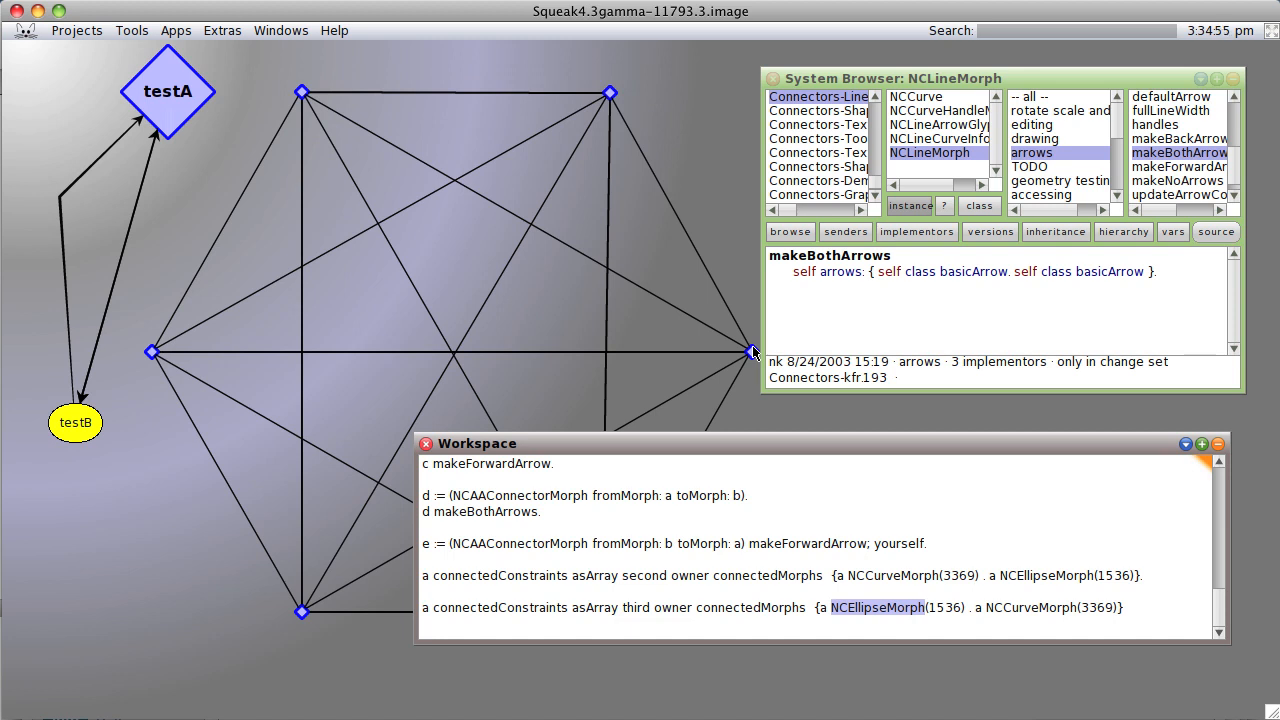
mouse_move(287, 88)
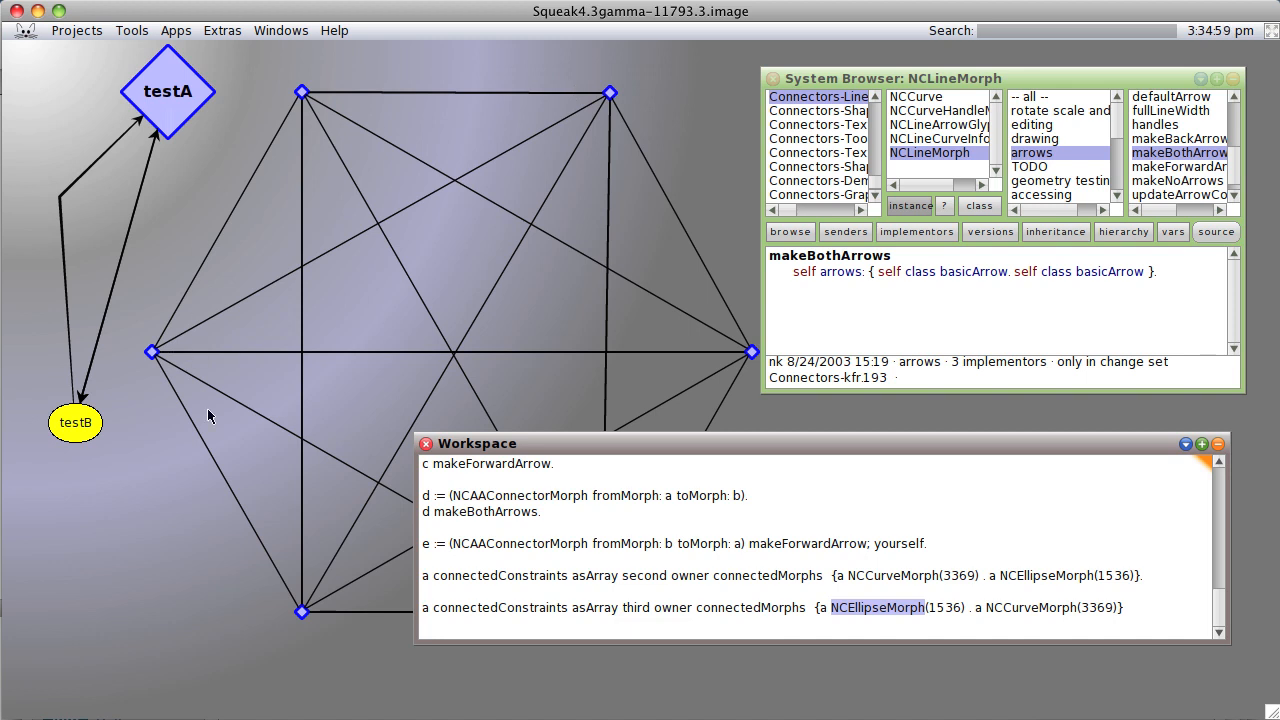
mouse_move(476, 566)
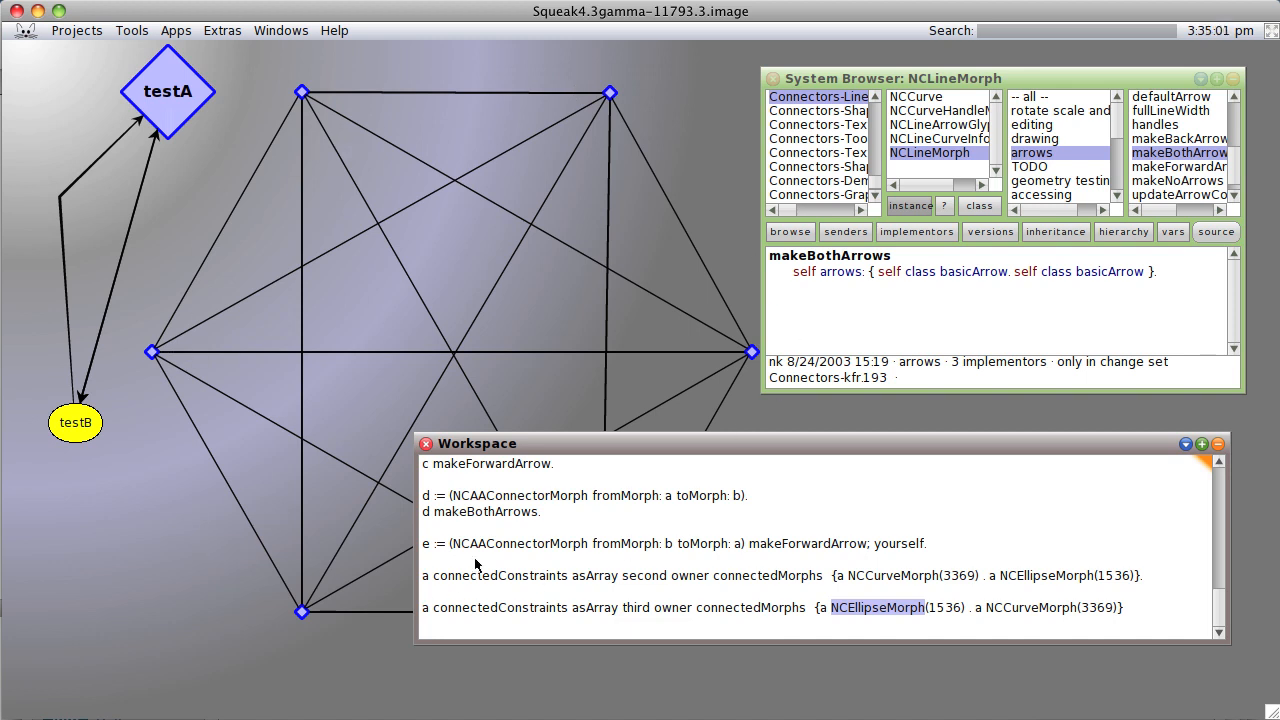
mouse_move(402, 68)
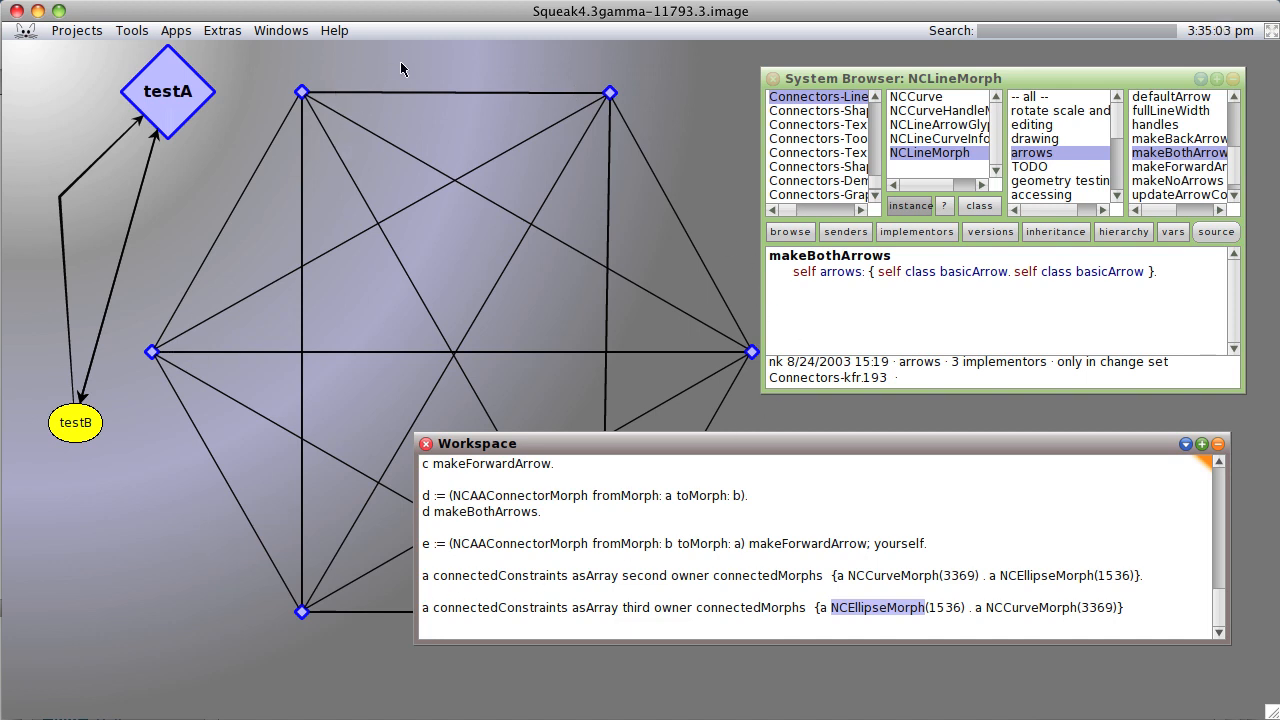
mouse_move(805, 475)
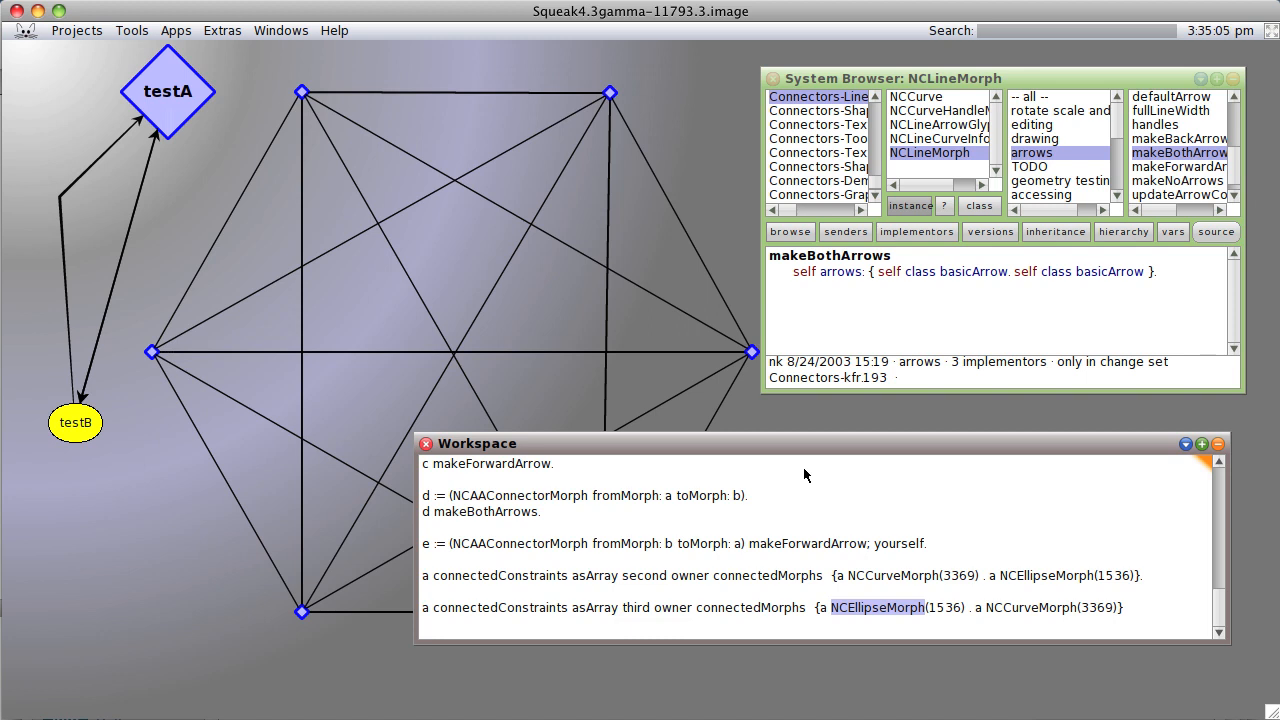